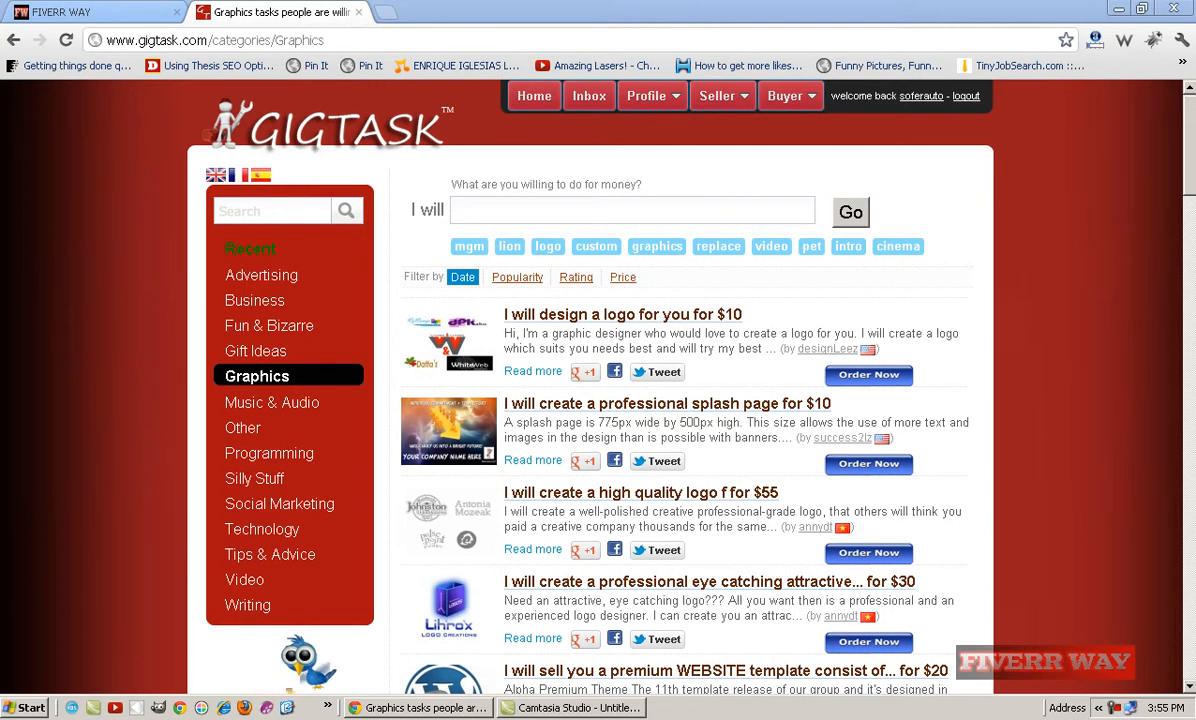
mouse_move(332, 12)
text(google.com)
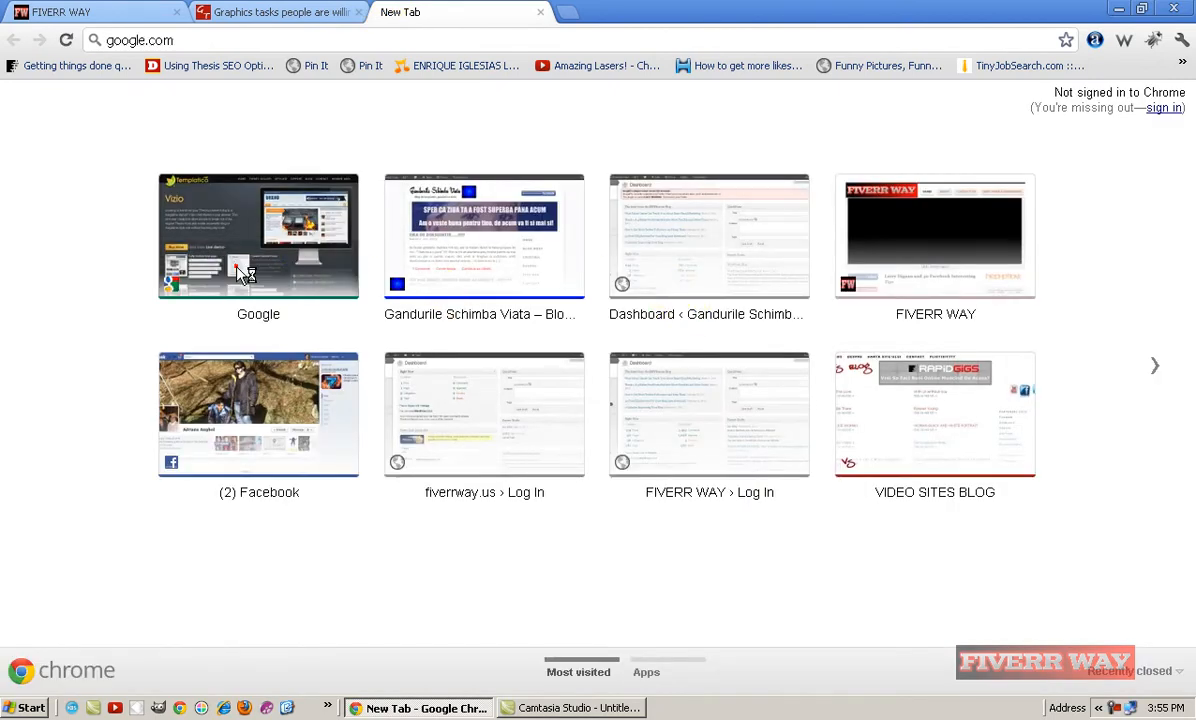
- Search Google for 'live signature', open mylivesignature.com and view its traffic ranking stats
click(258, 236)
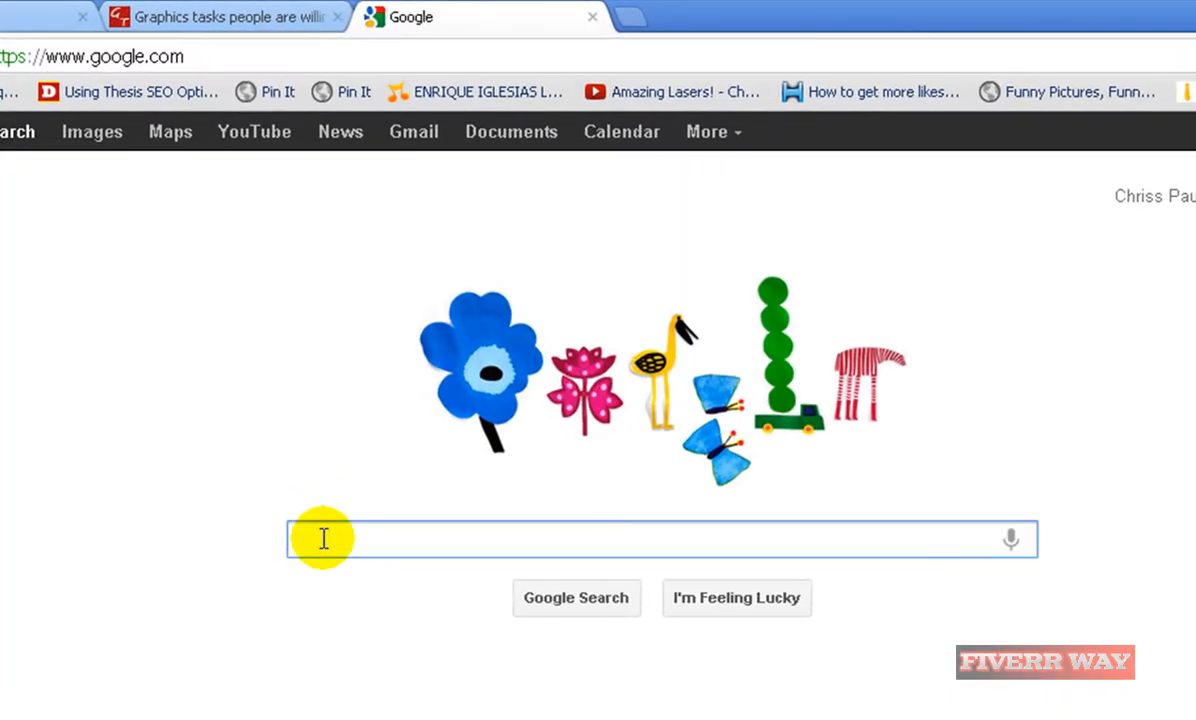
text(livesignature)
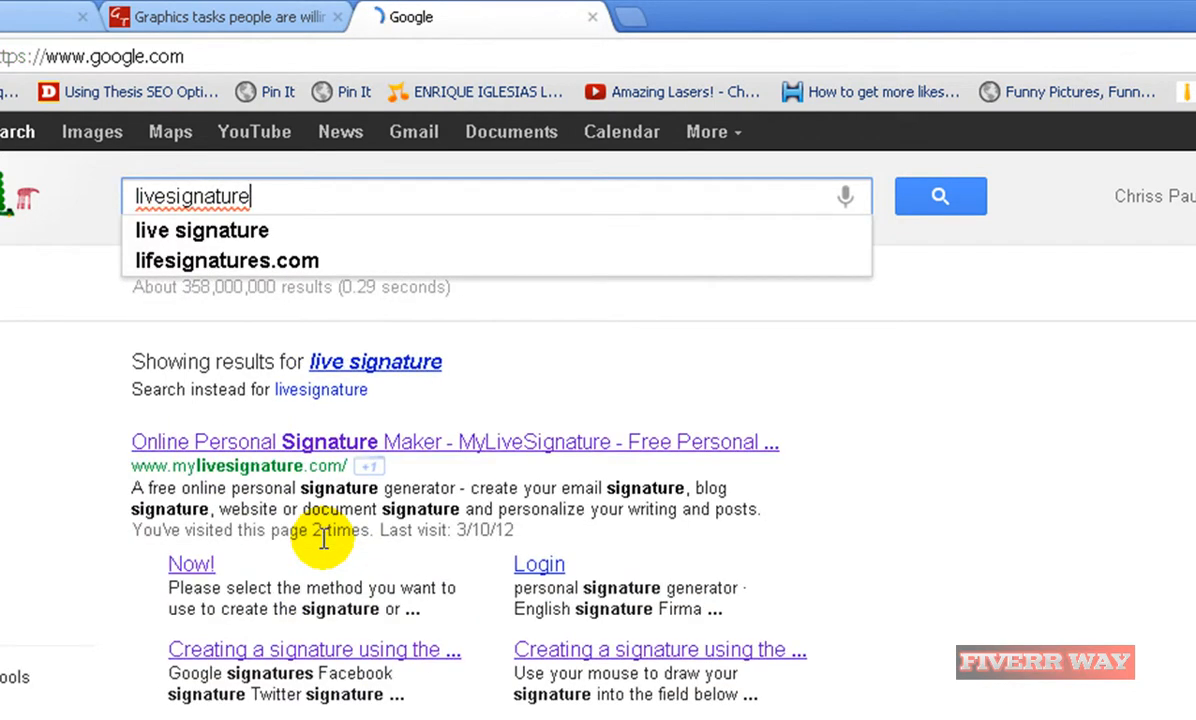
click(332, 442)
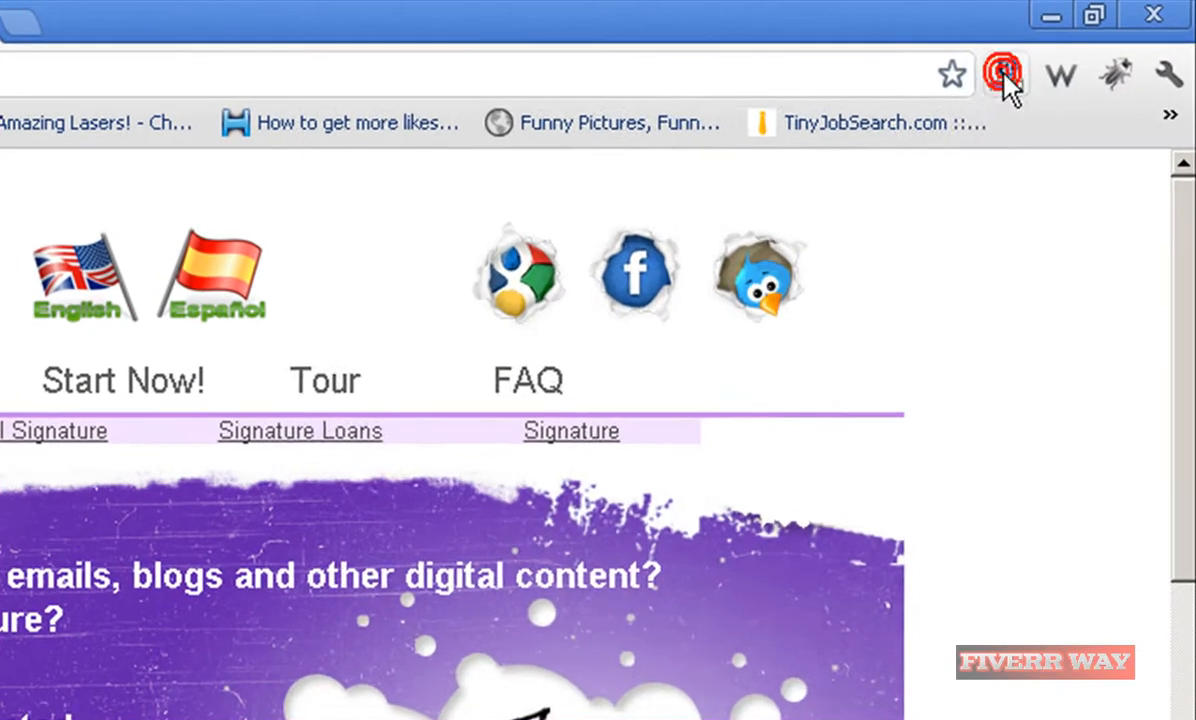
click(1004, 76)
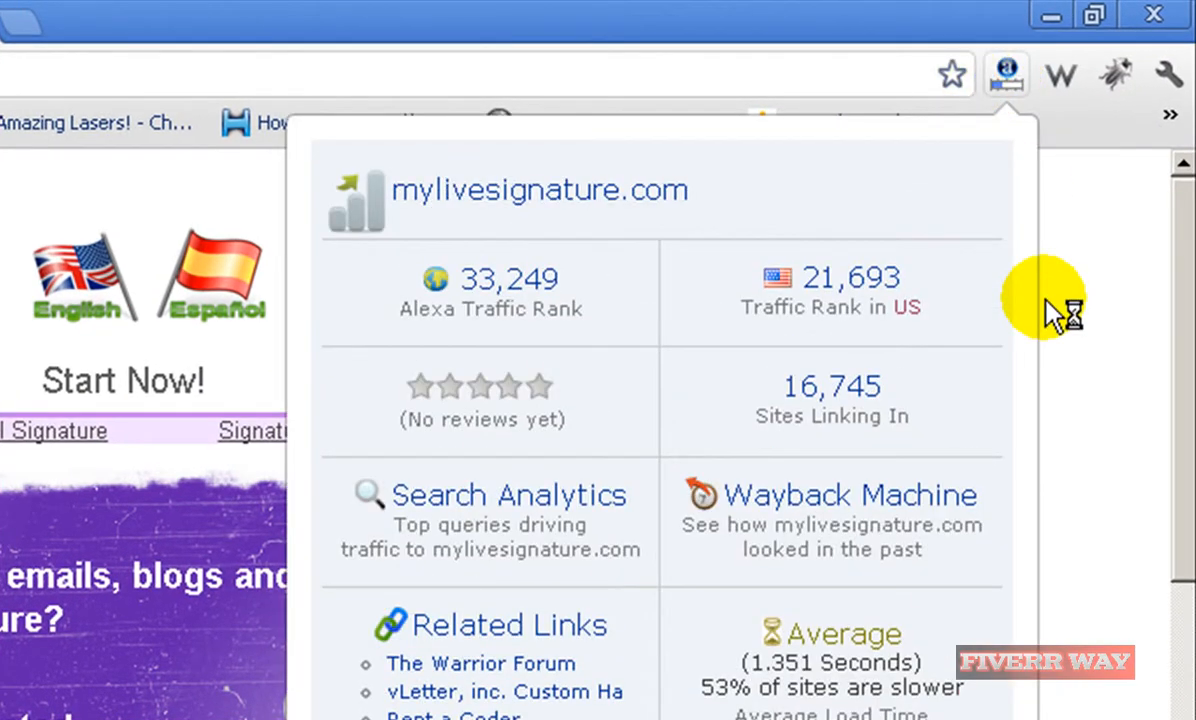
mouse_move(1000, 324)
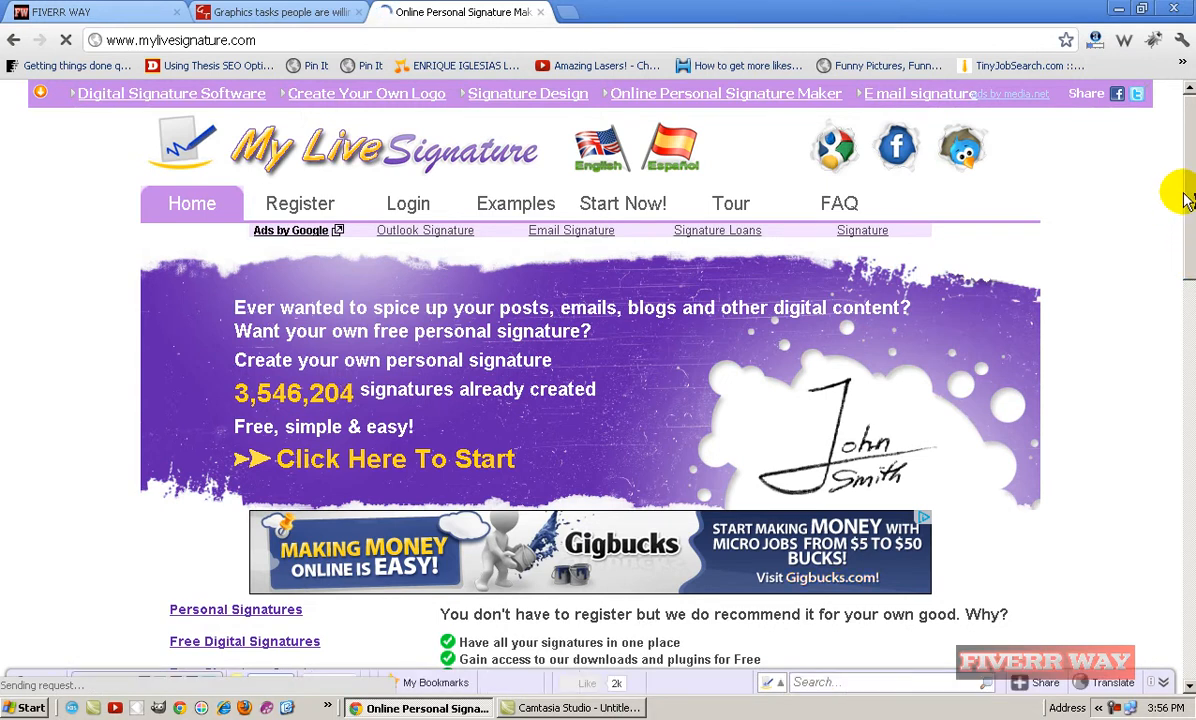
- Go to the Start Now page listing ways to create a new signature
scroll(down, 3)
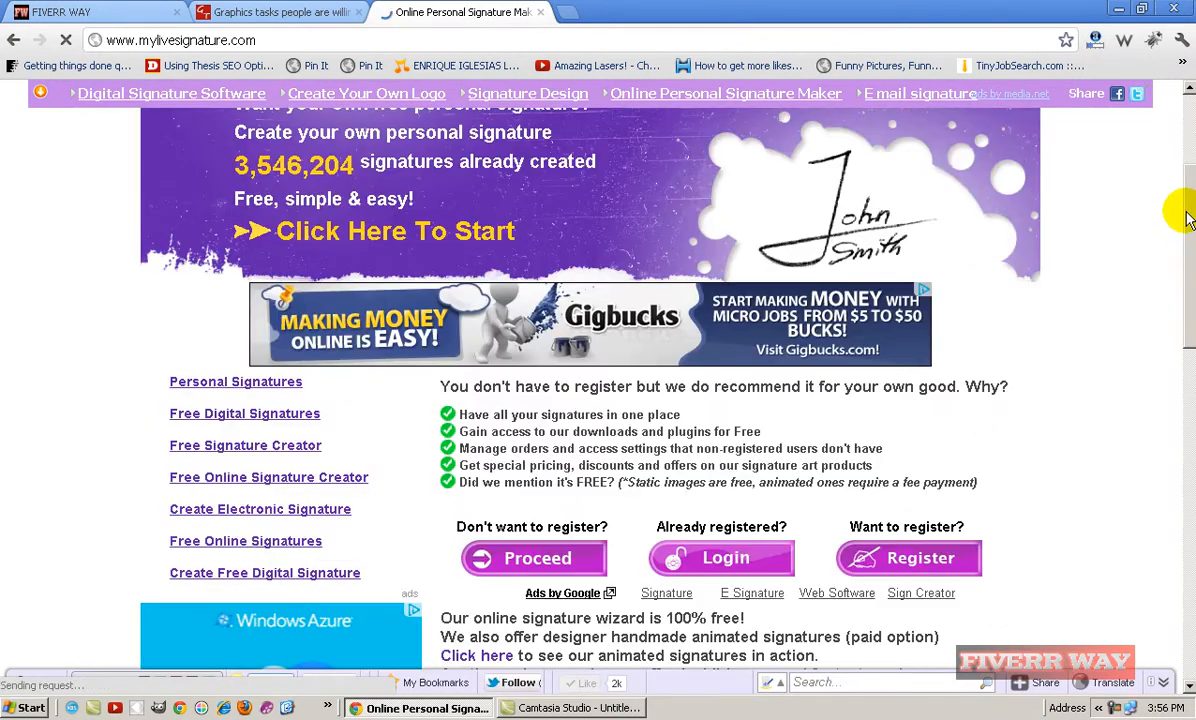
scroll(down, 3)
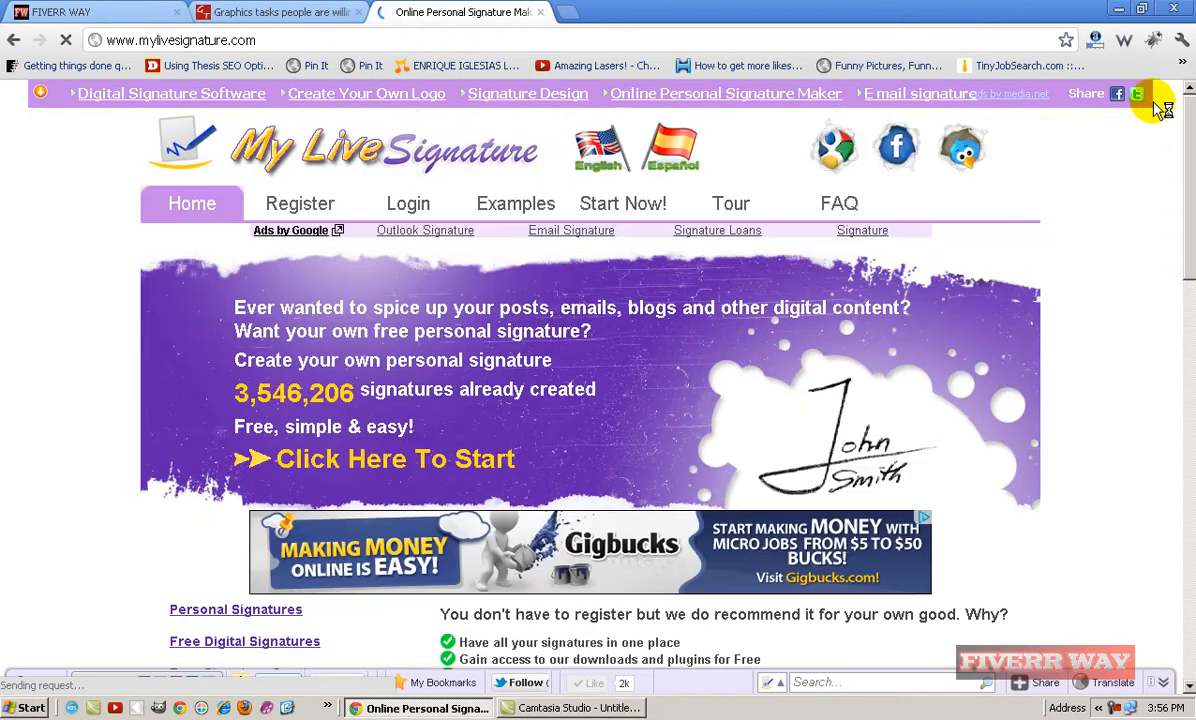
click(622, 204)
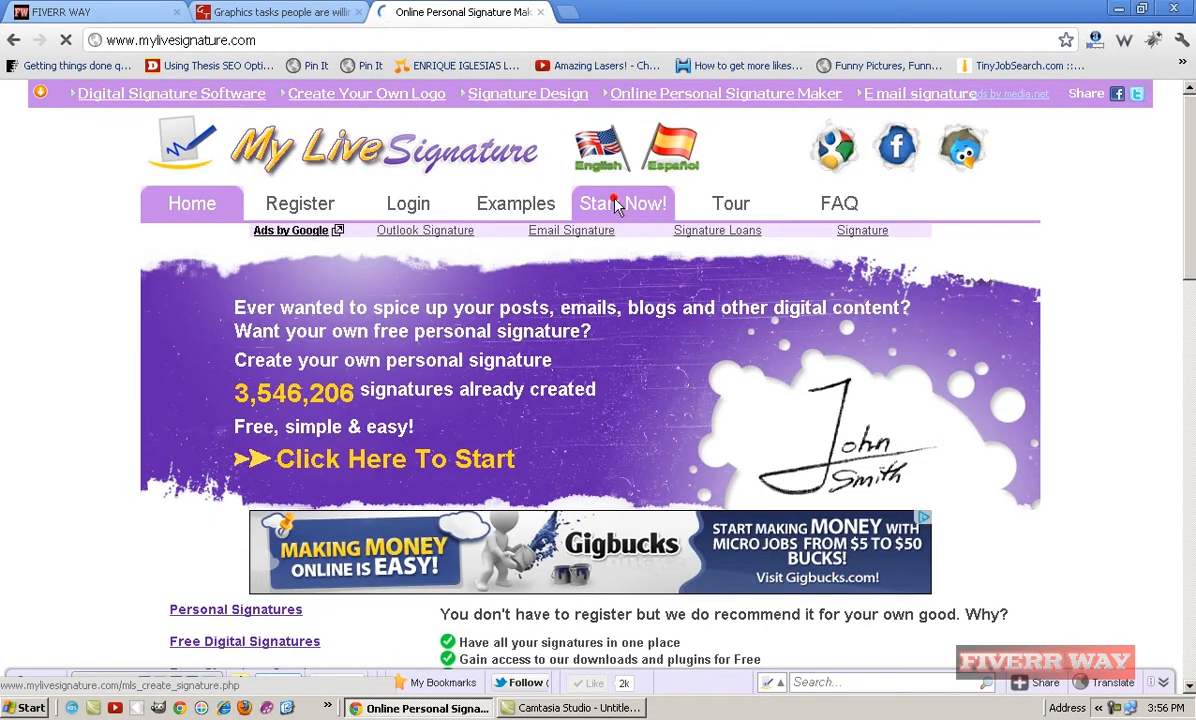
click(624, 204)
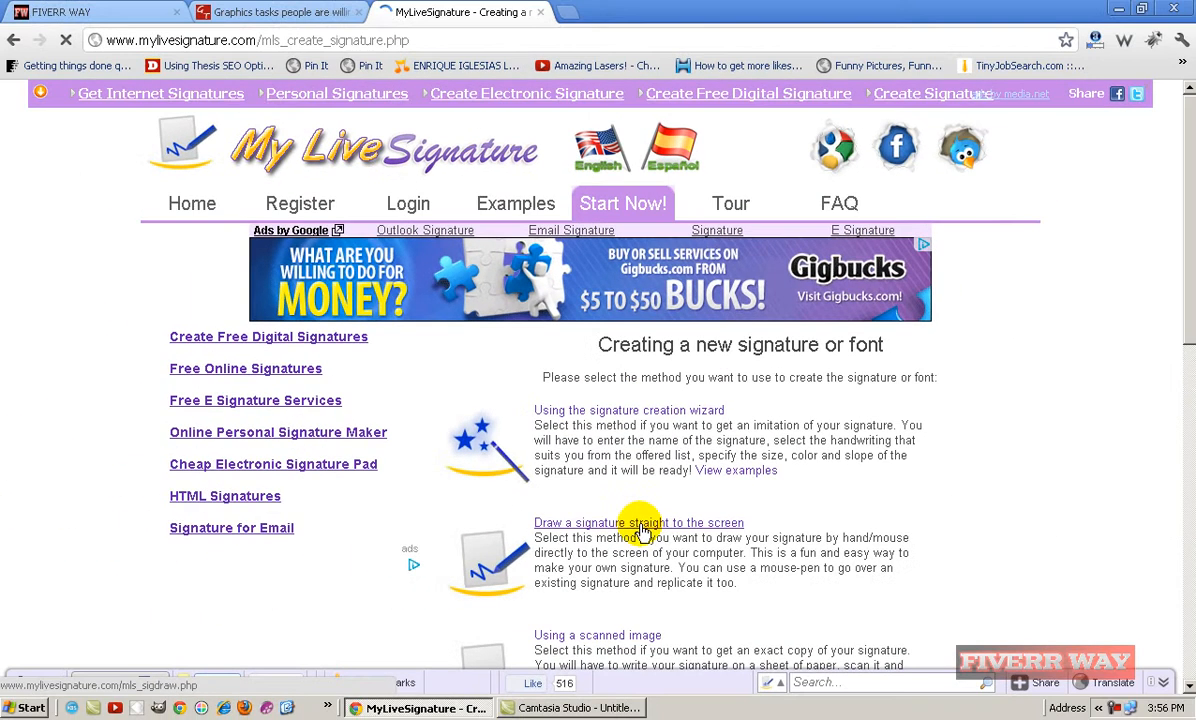
- Hand-draw a 'Christan' signature on the drawing pad and submit it for creation
click(638, 522)
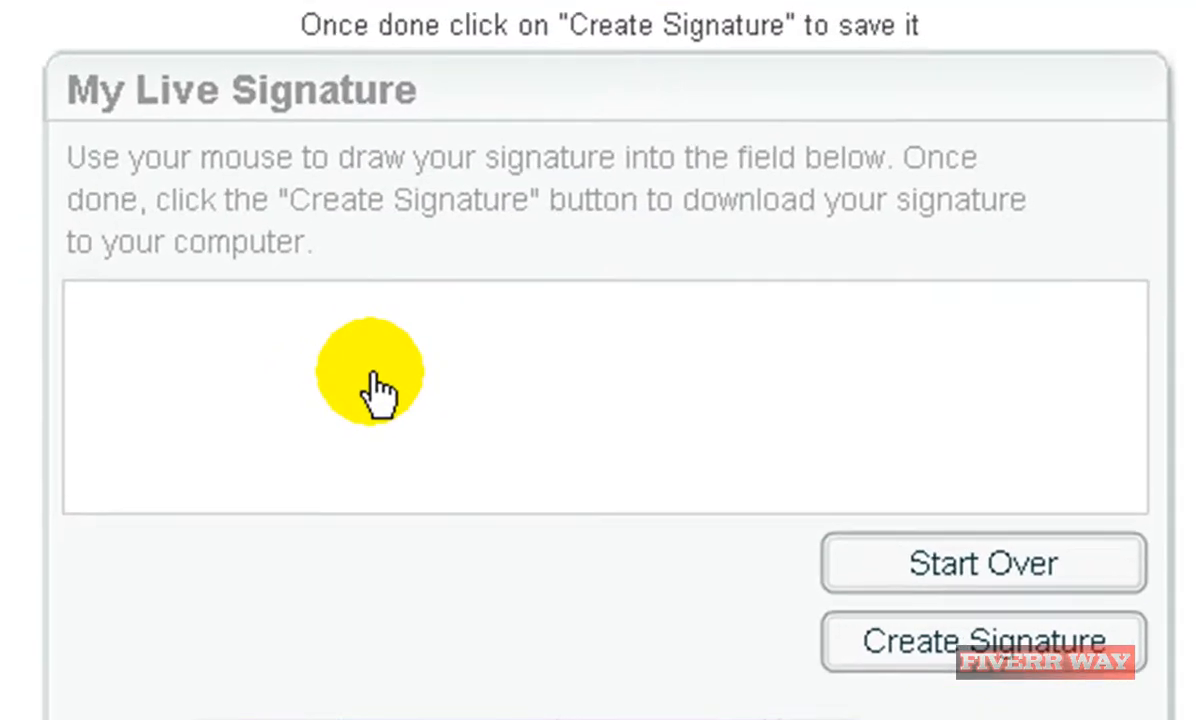
mouse_move(180, 396)
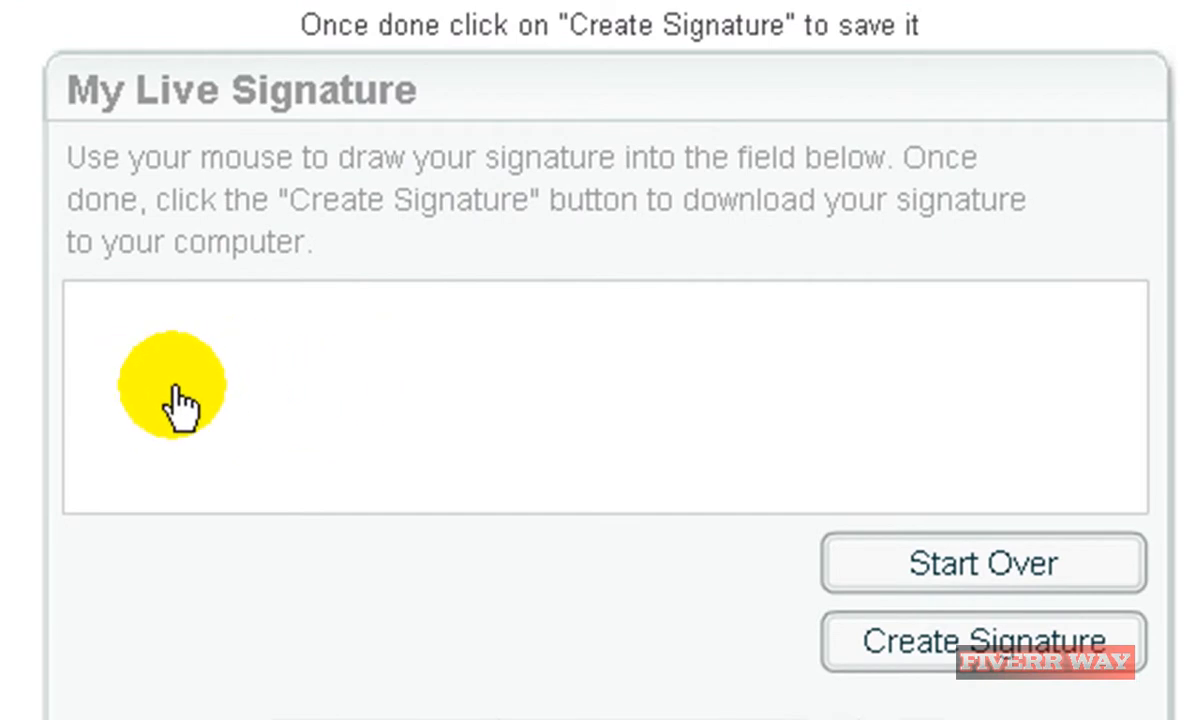
drag(184, 404, 290, 440)
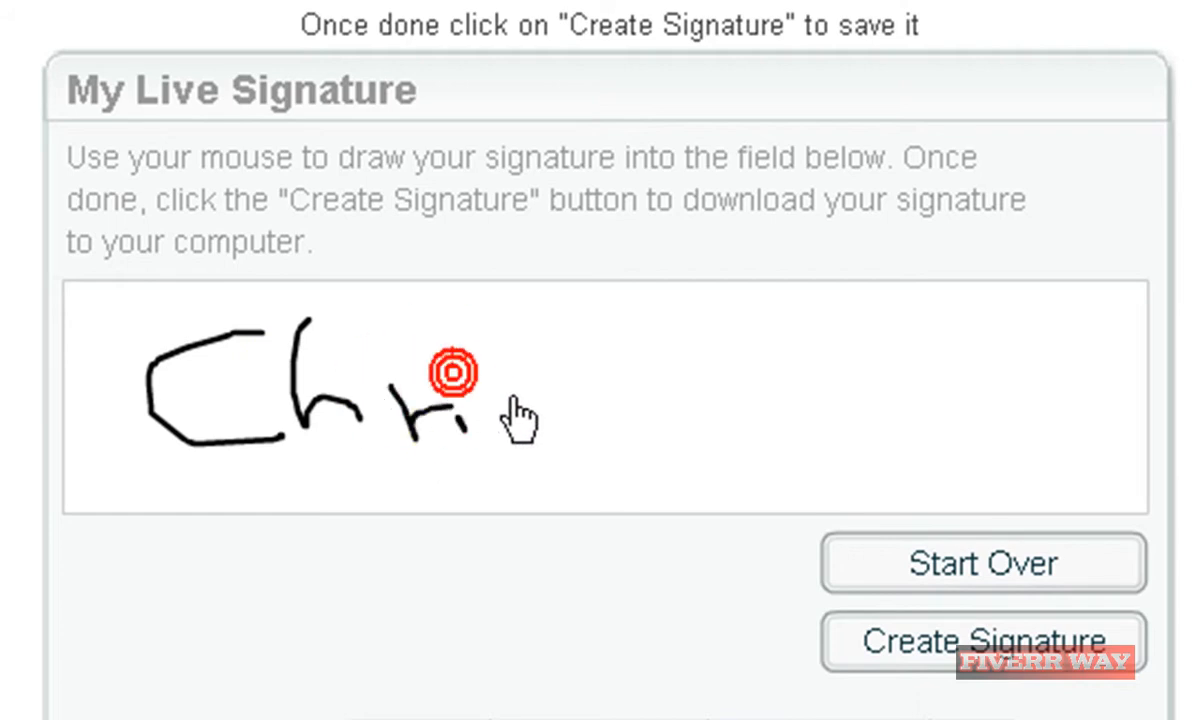
drag(460, 400, 600, 420)
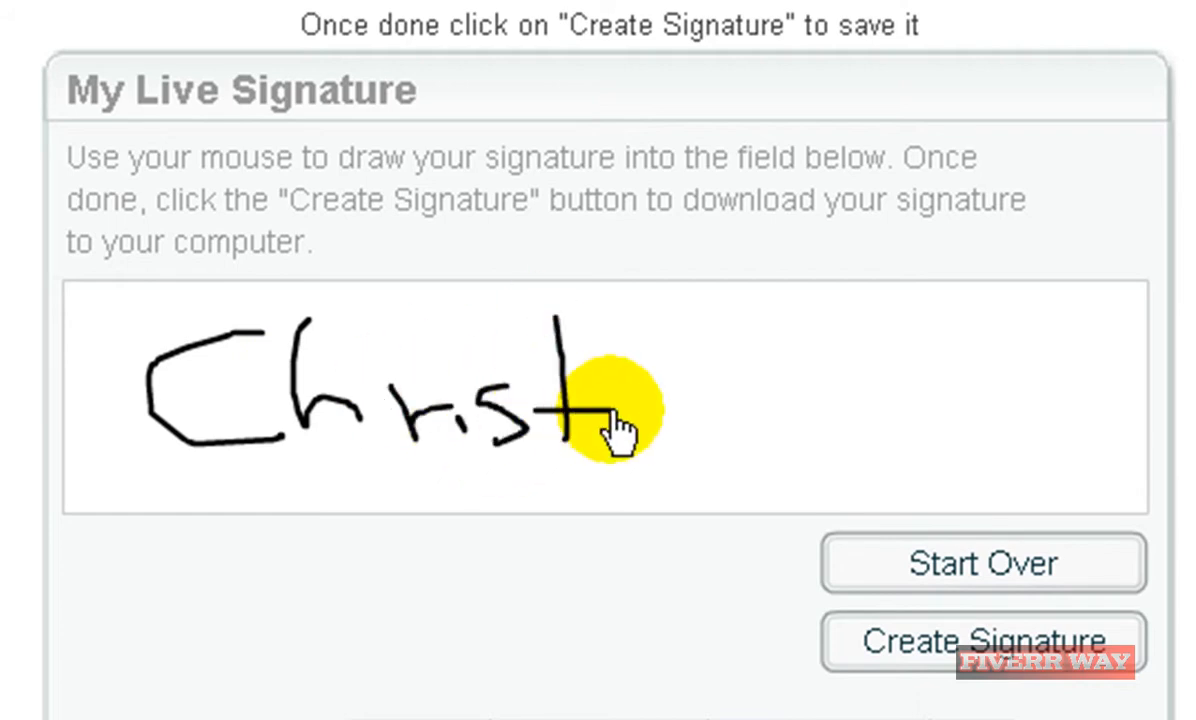
drag(600, 420, 720, 420)
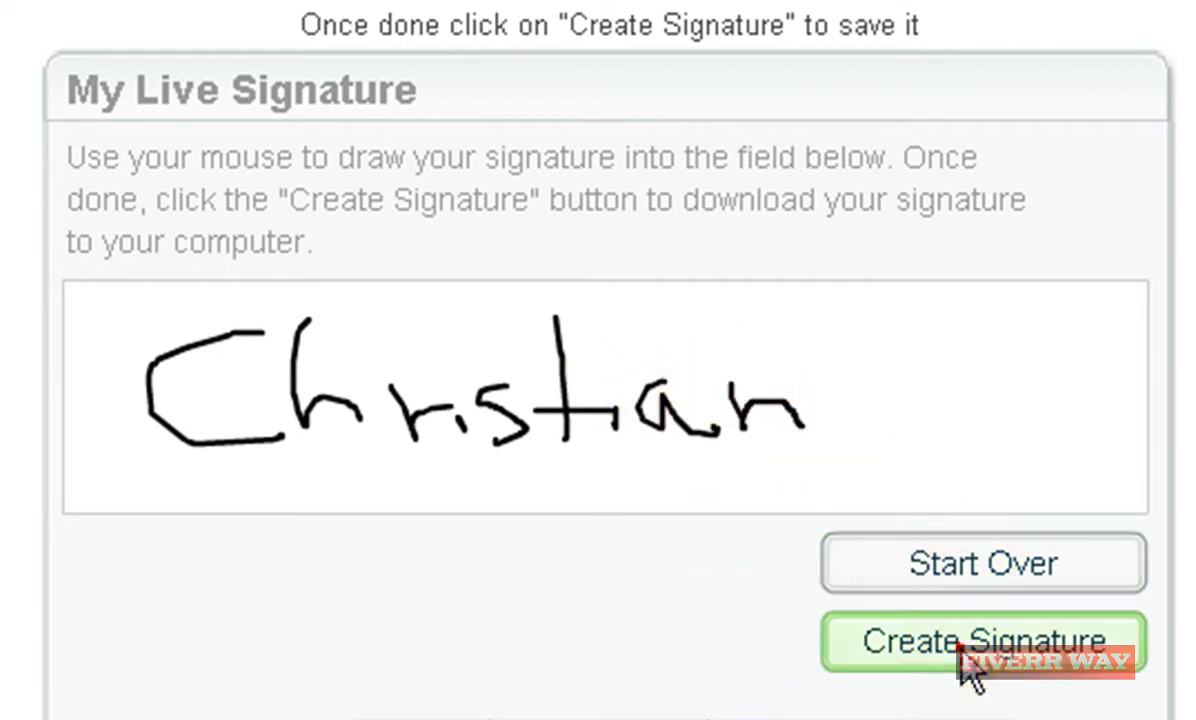
click(982, 640)
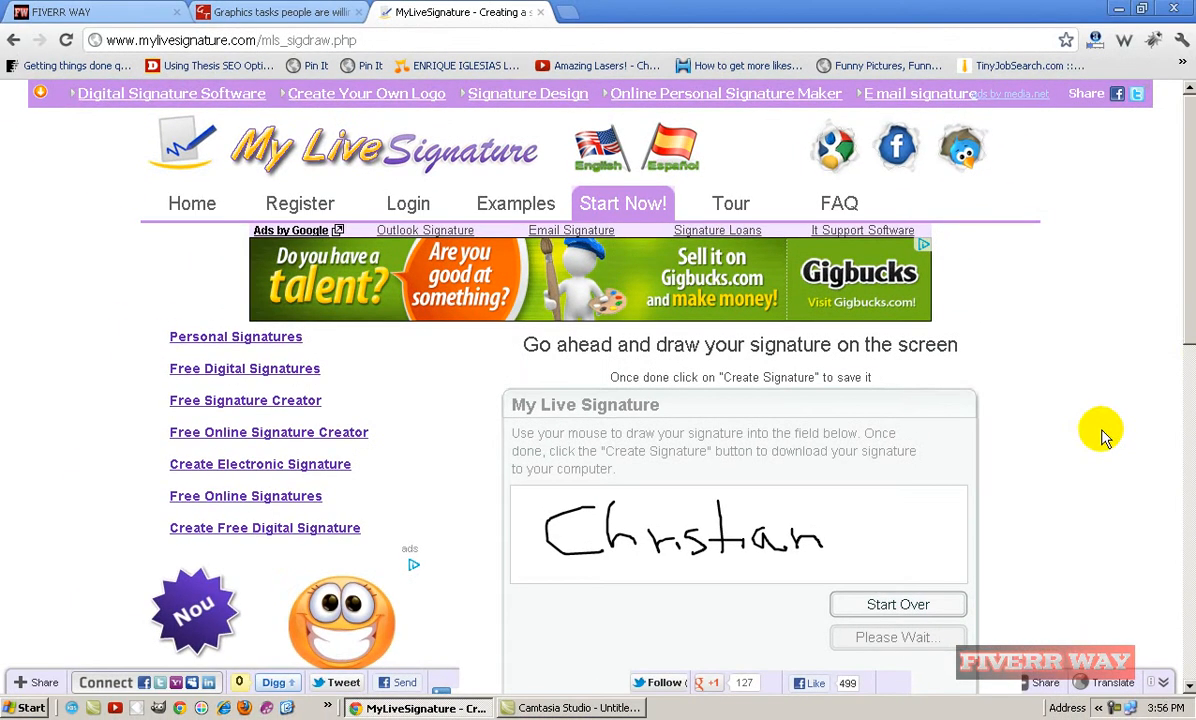
- Generate the drawn 'Christan' signature as a banner.jpg image and download it
scroll(down, 3)
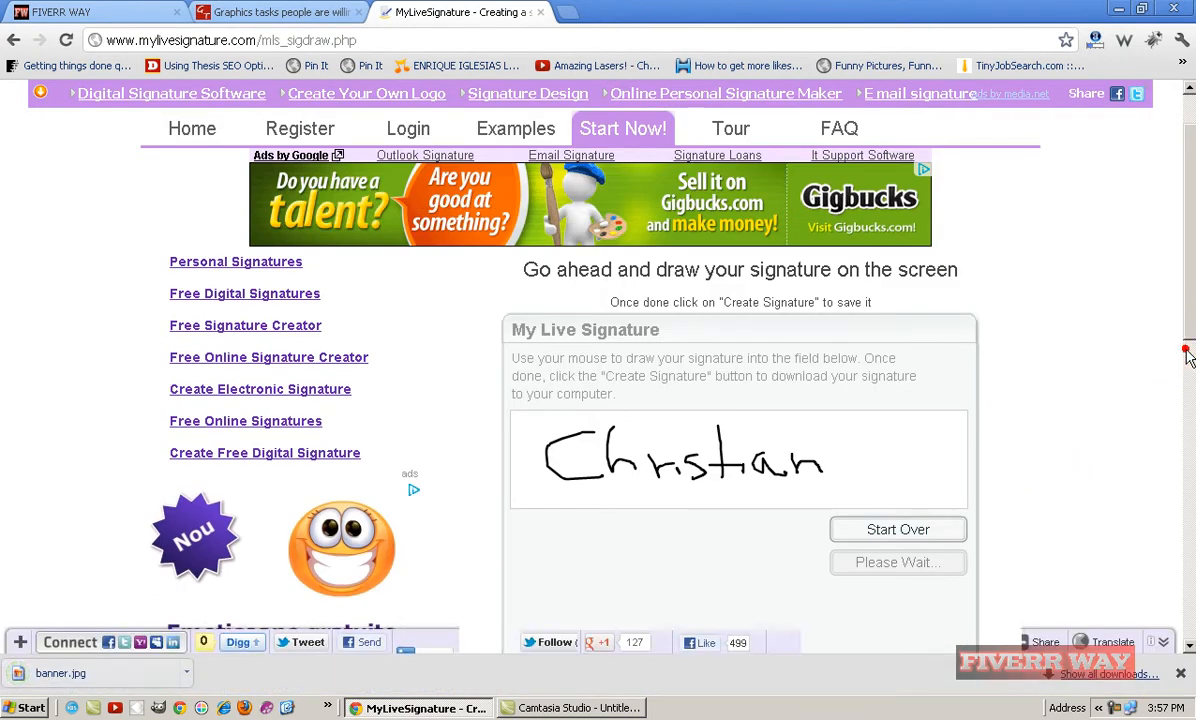
scroll(down, 3)
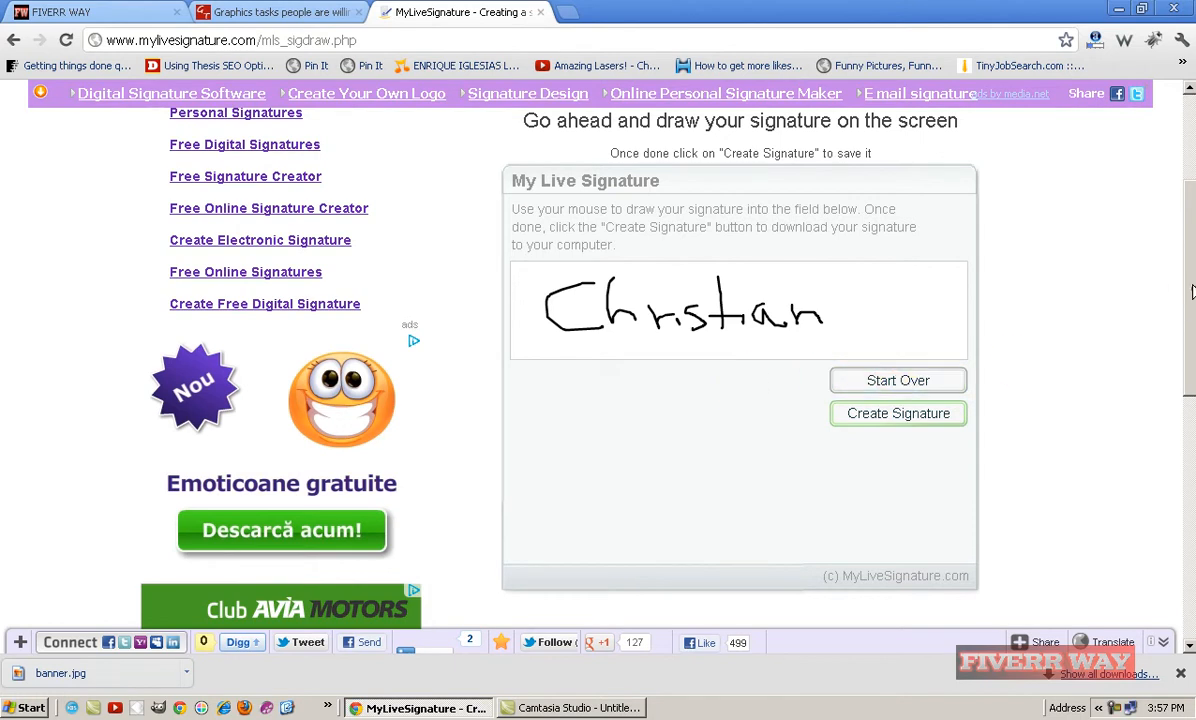
scroll(up, 3)
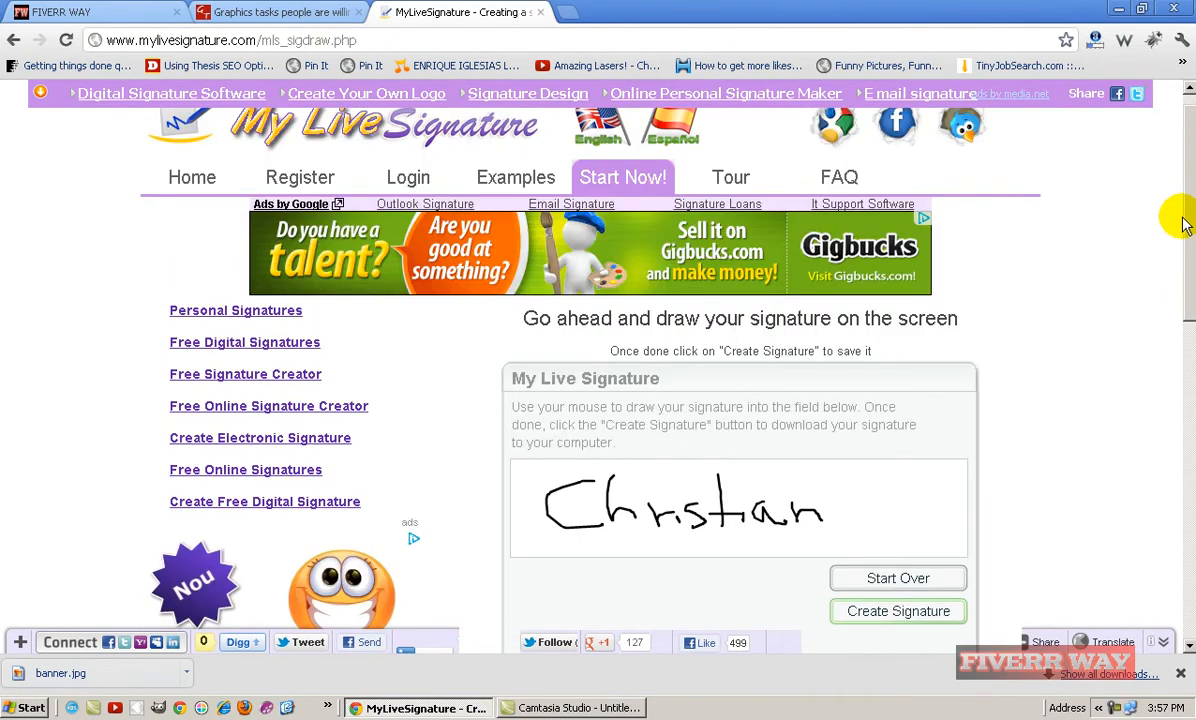
scroll(down, 3)
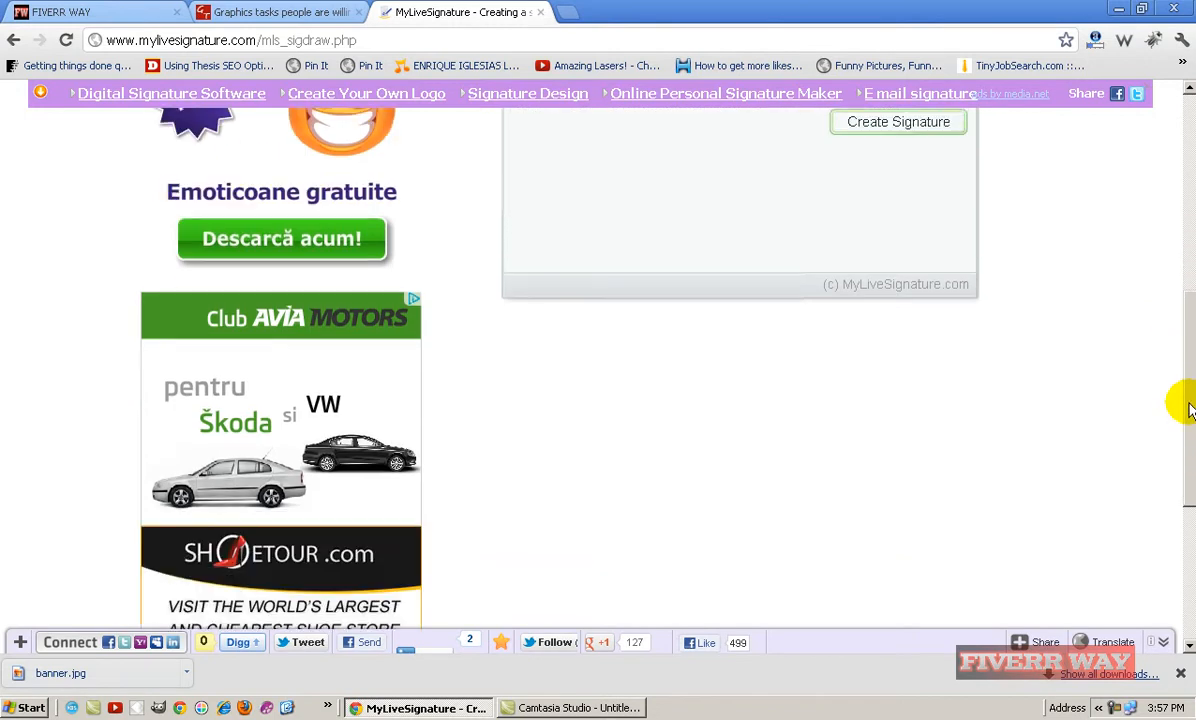
scroll(down, 3)
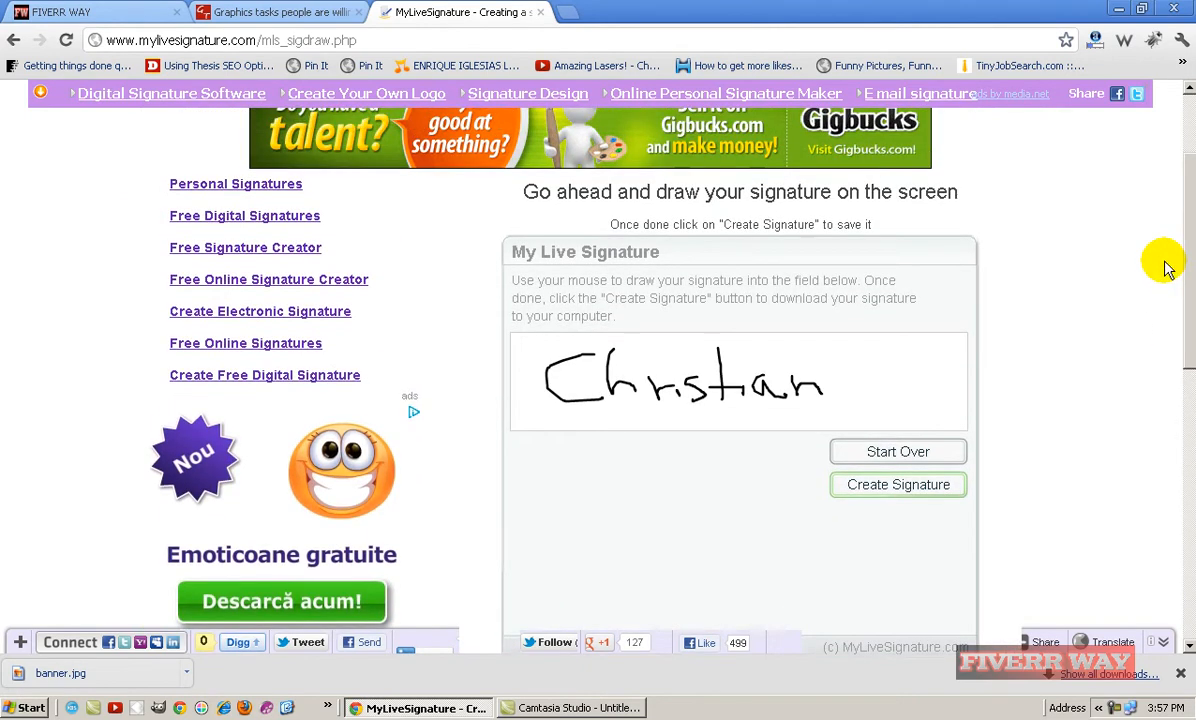
scroll(up, 3)
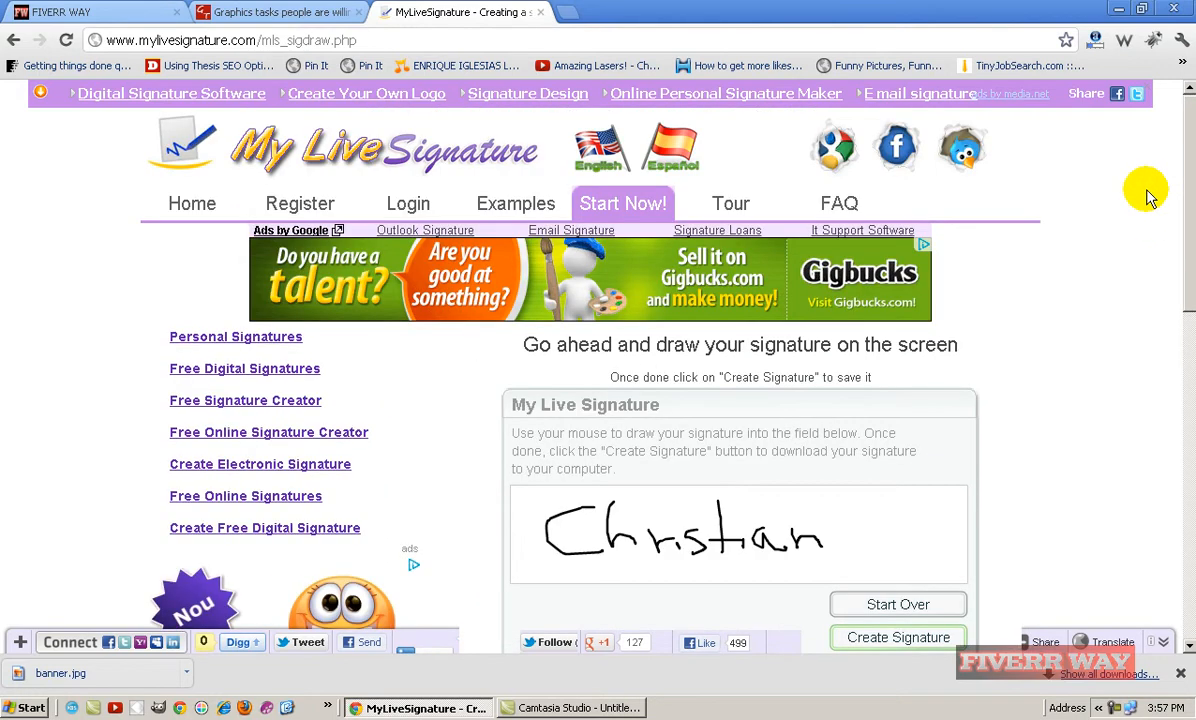
scroll(down, 3)
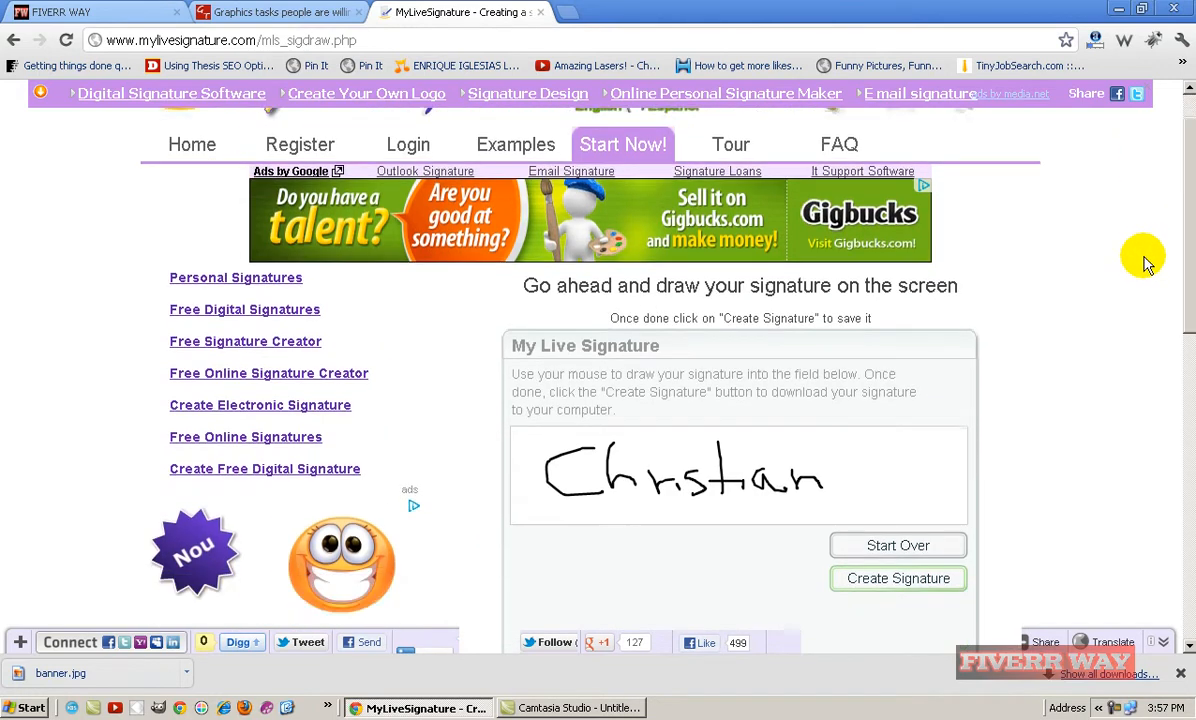
scroll(down, 3)
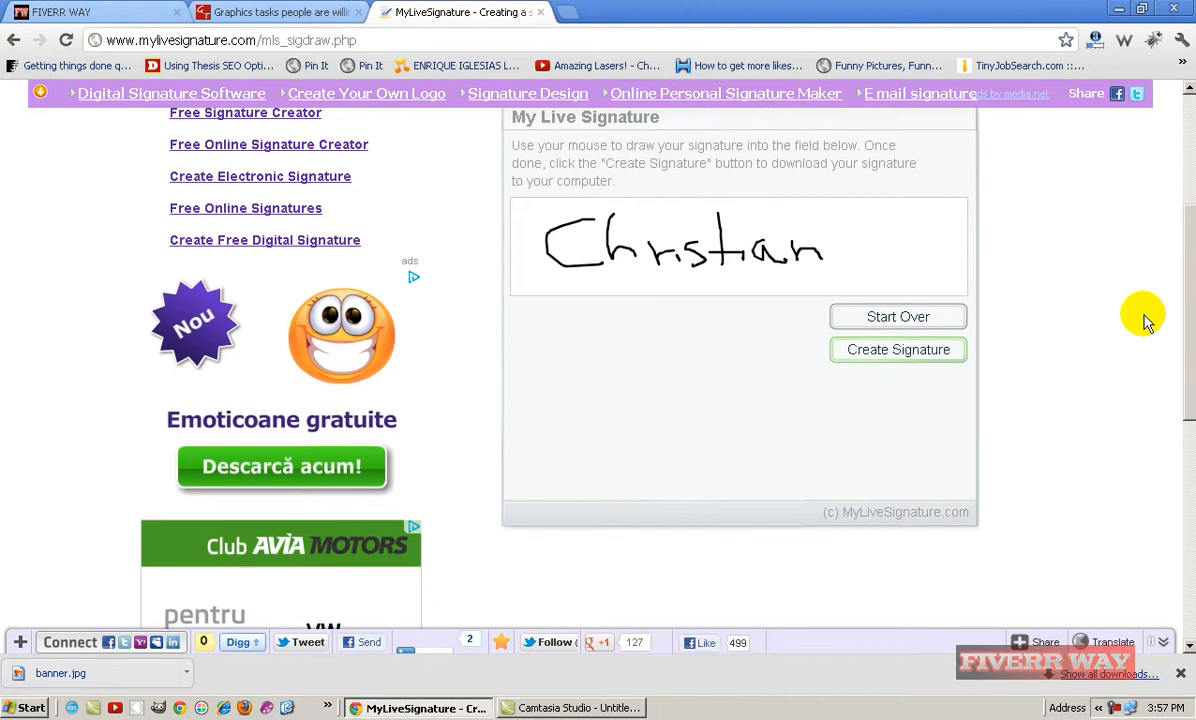
scroll(down, 3)
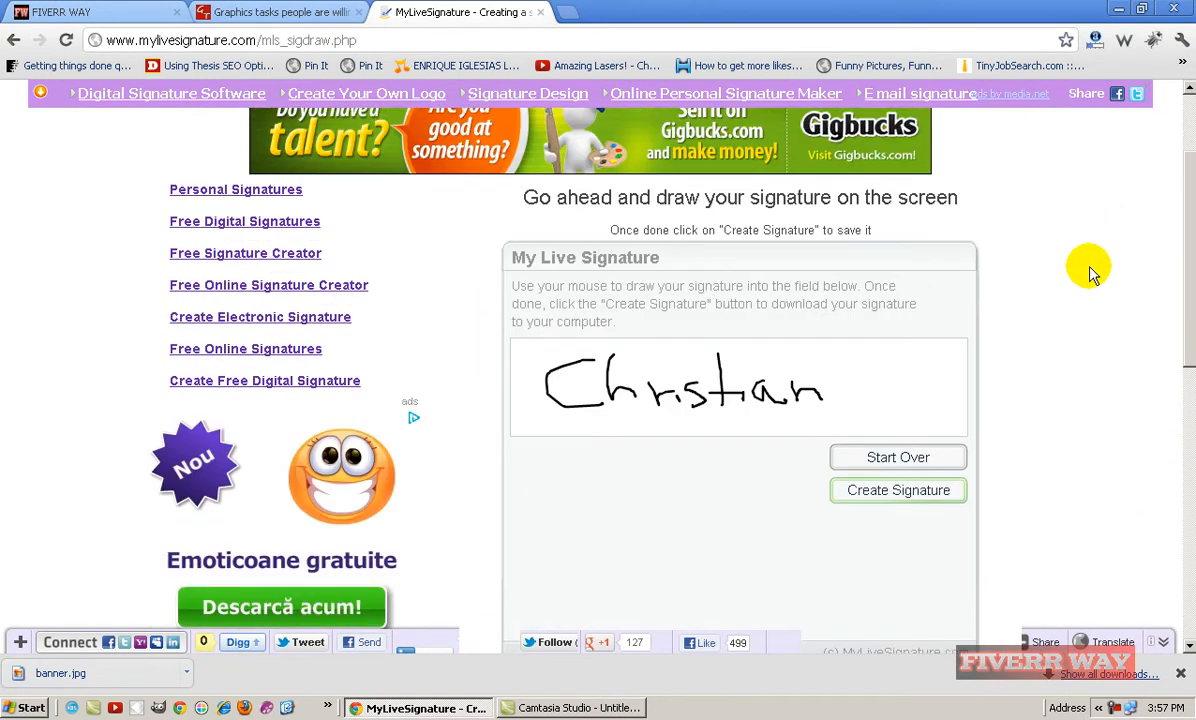
click(896, 490)
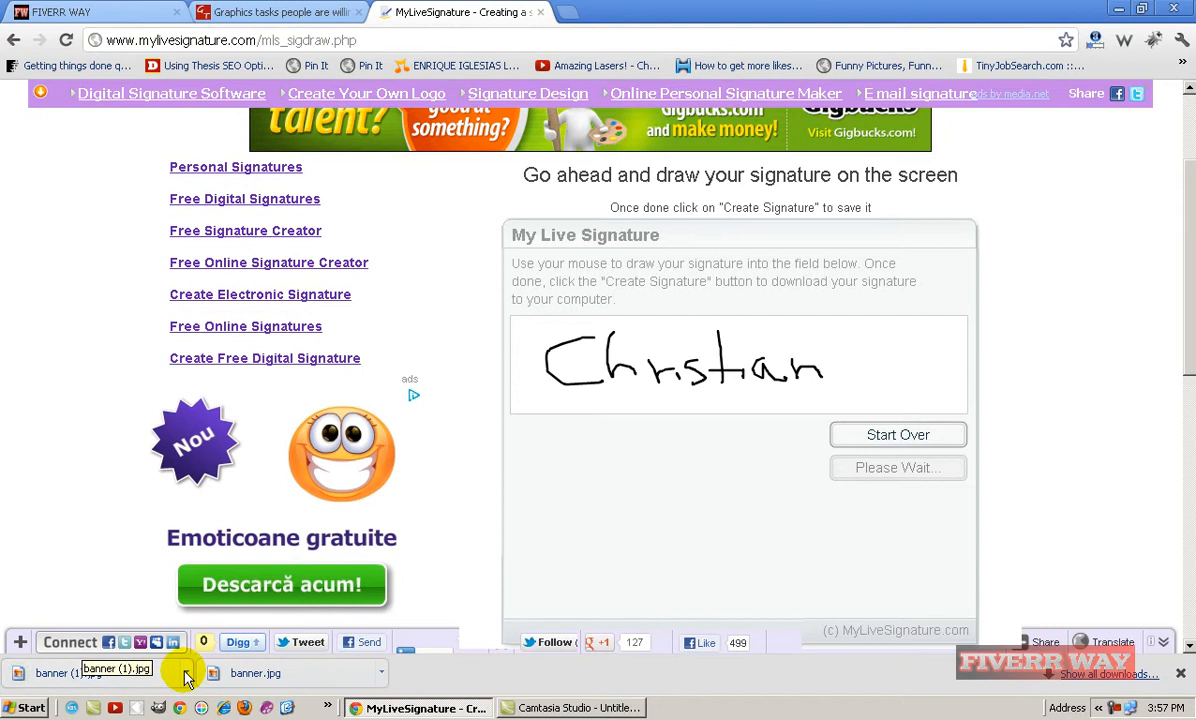
mouse_move(226, 624)
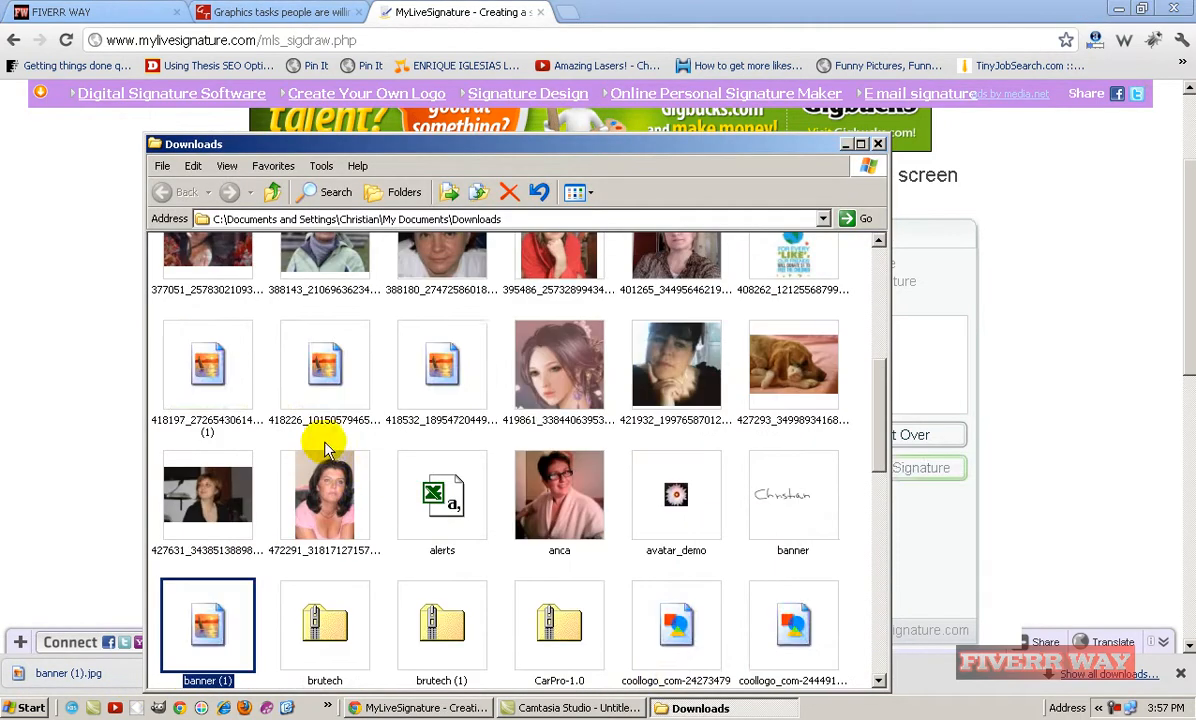
right_click(208, 624)
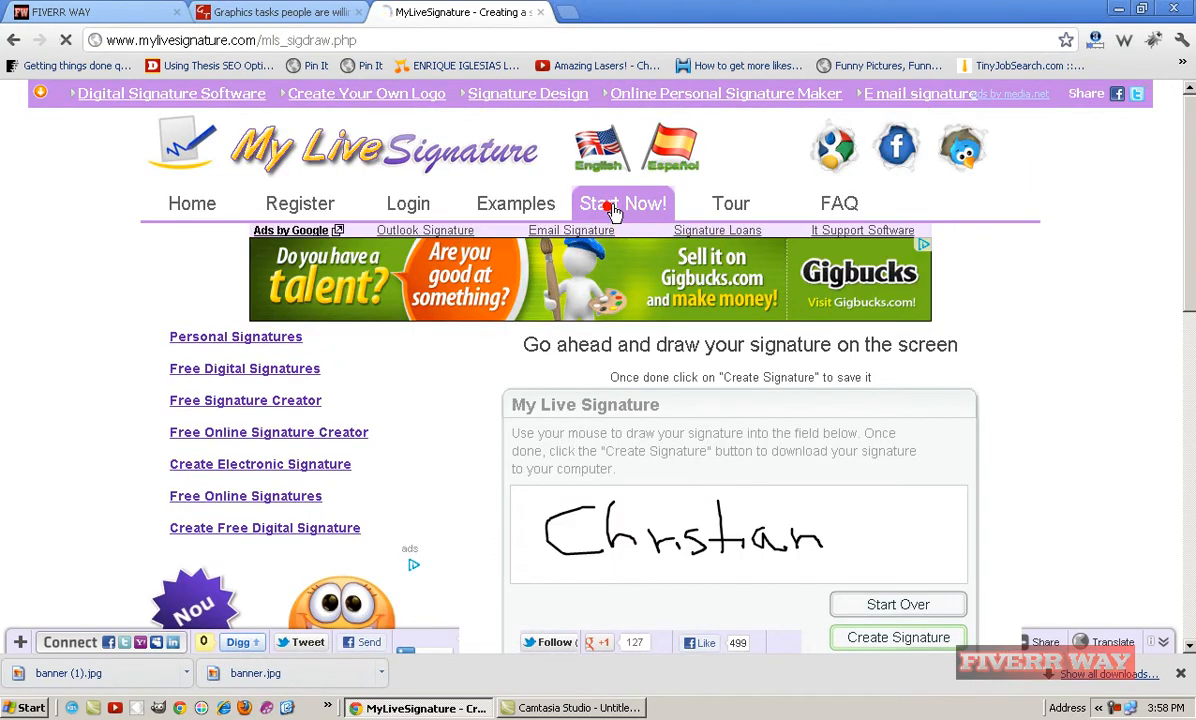
- Start a new signature using the signature creation wizard method
click(622, 204)
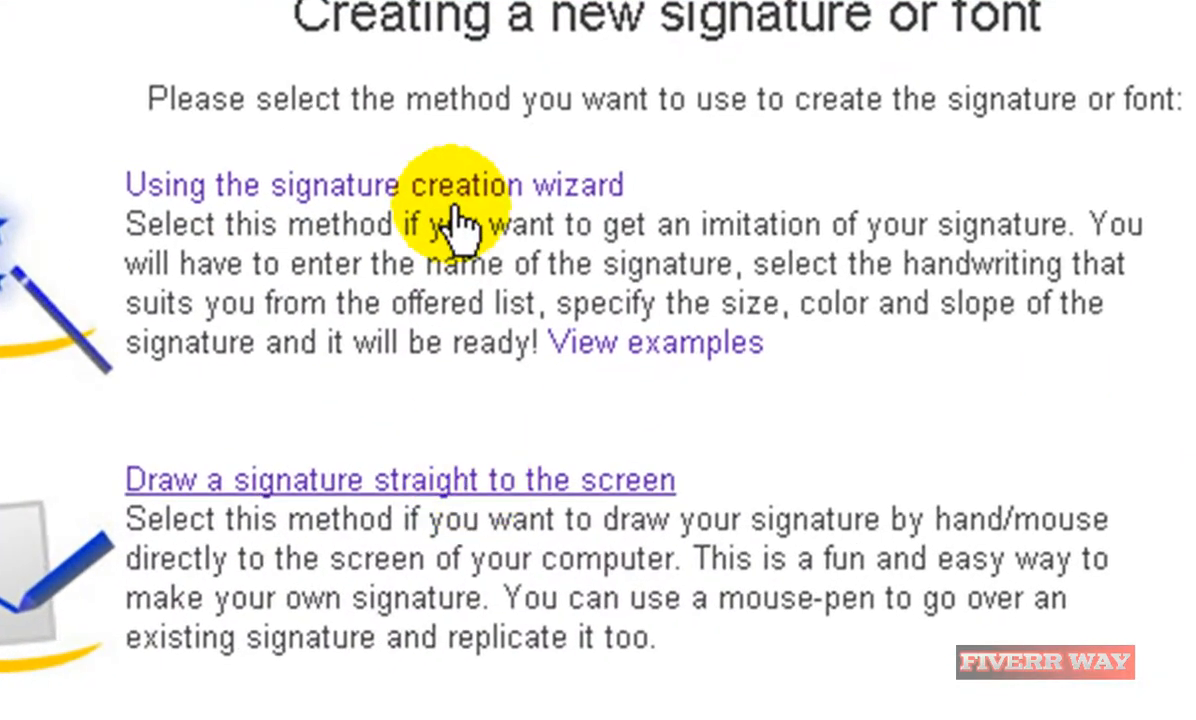
click(380, 184)
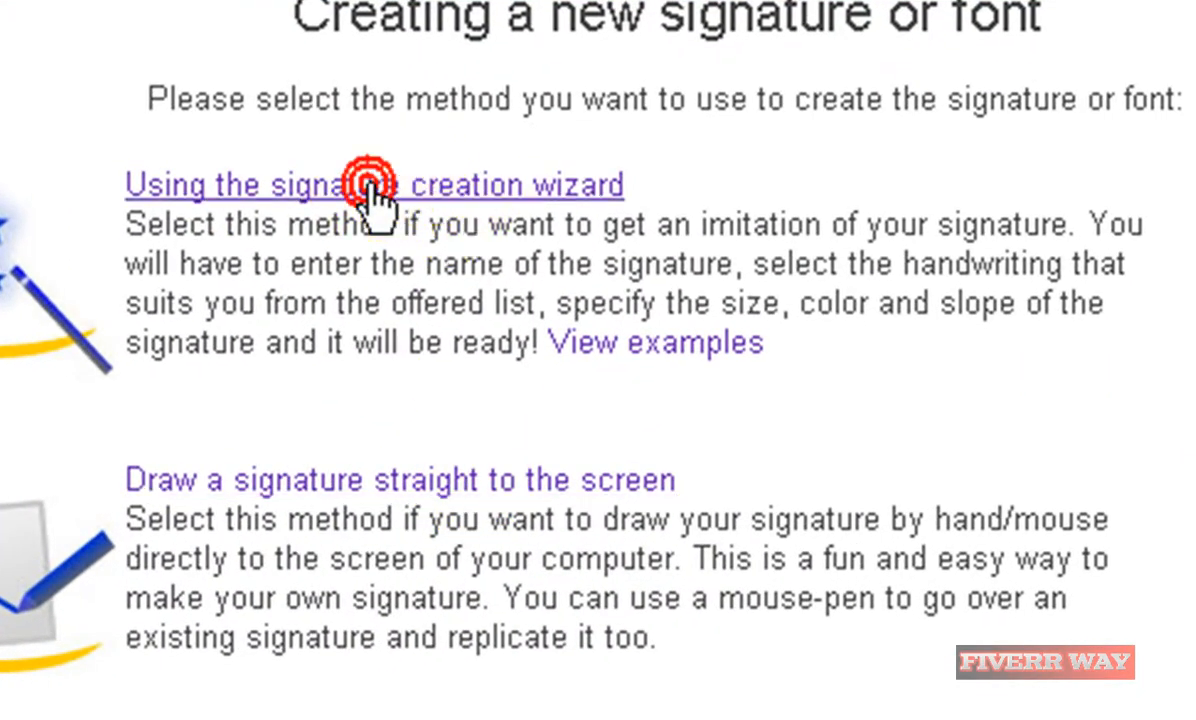
click(372, 184)
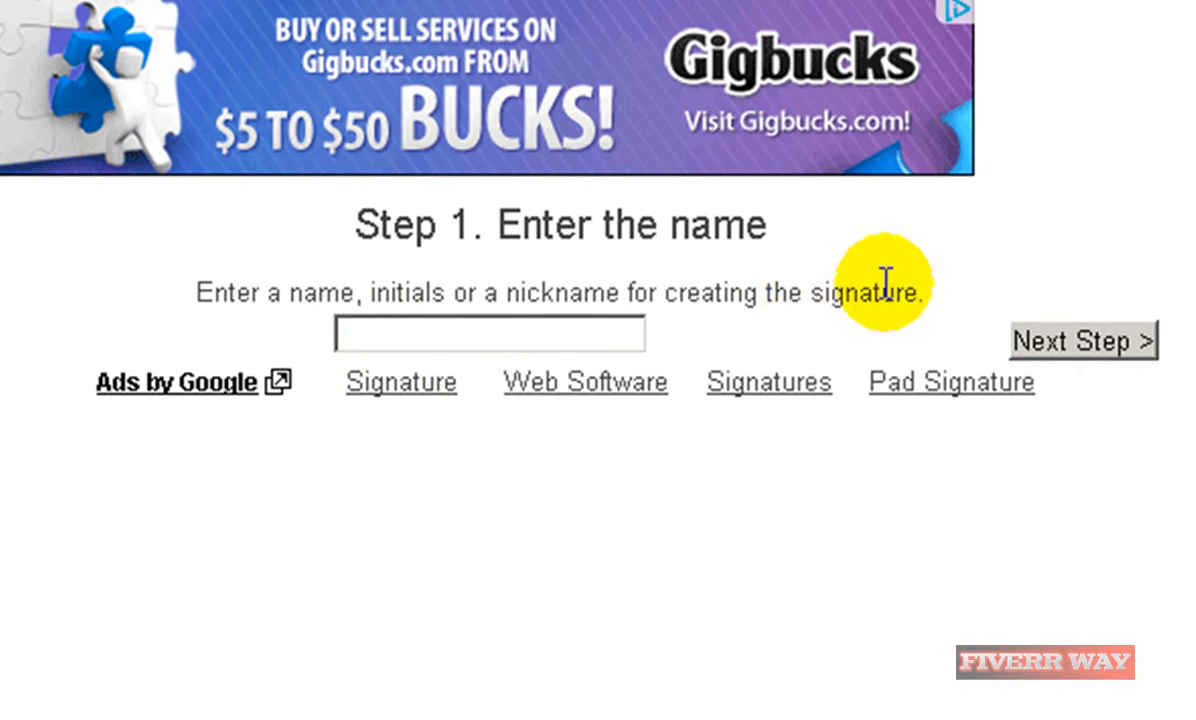
click(380, 334)
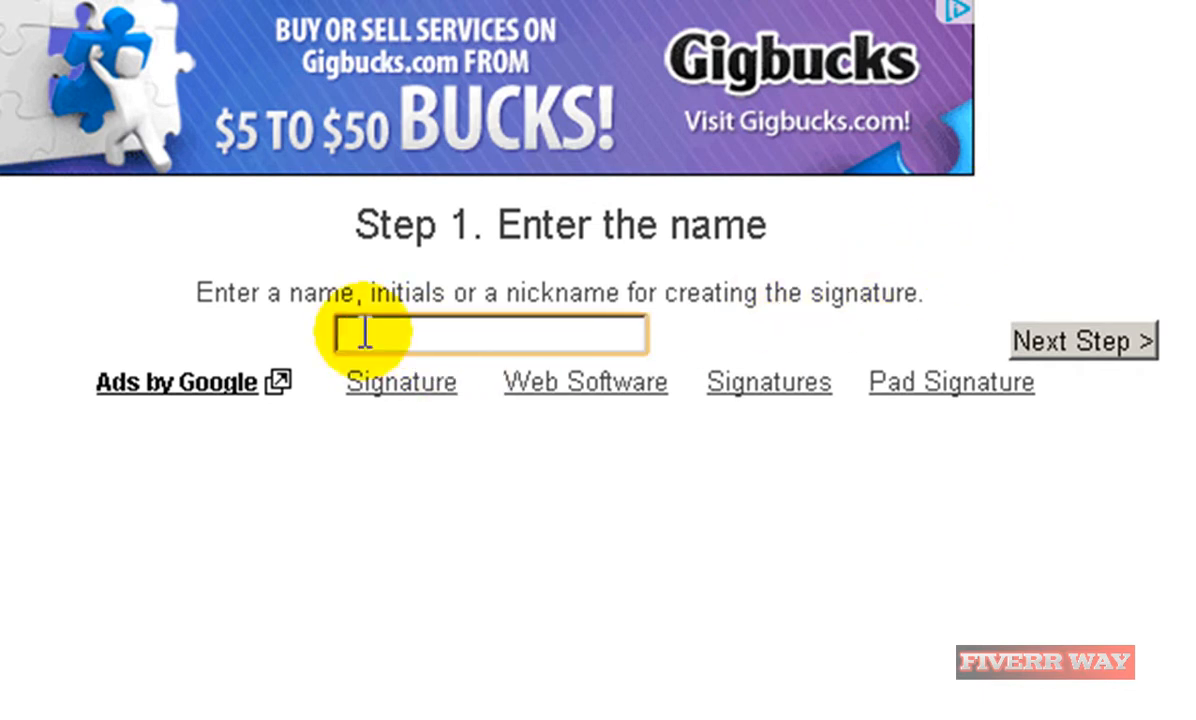
- Enter 'How To Make Money Online' as the signature name
text(How)
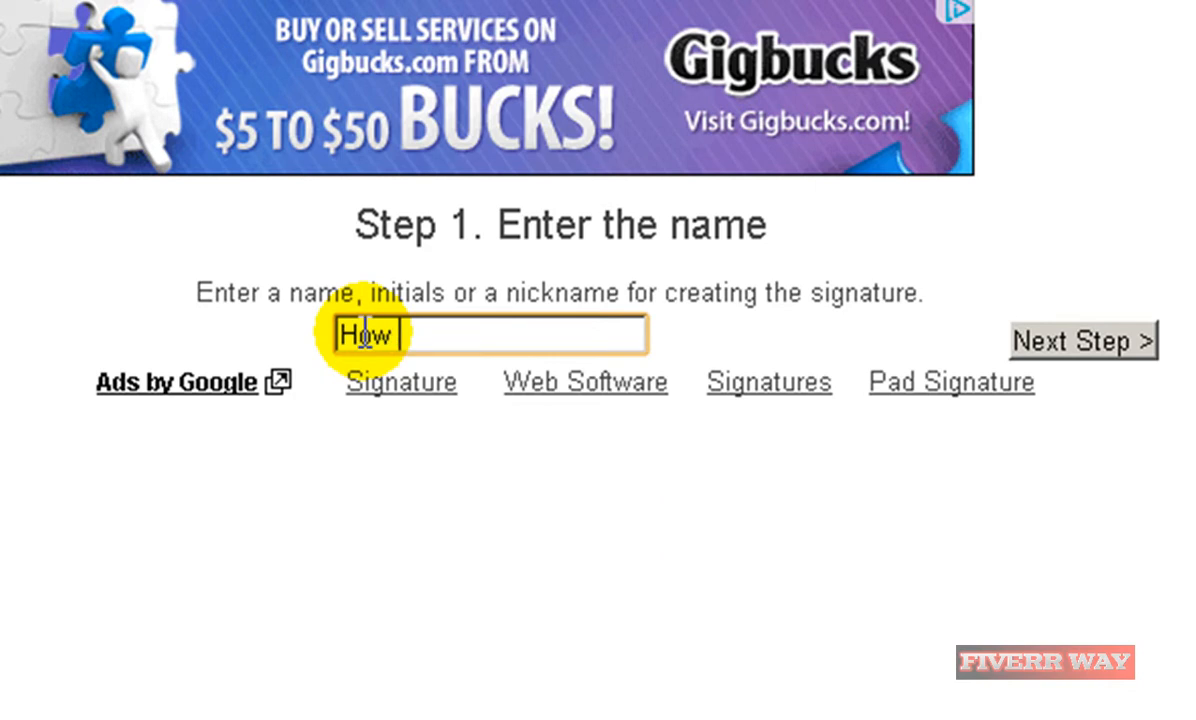
text(To Make)
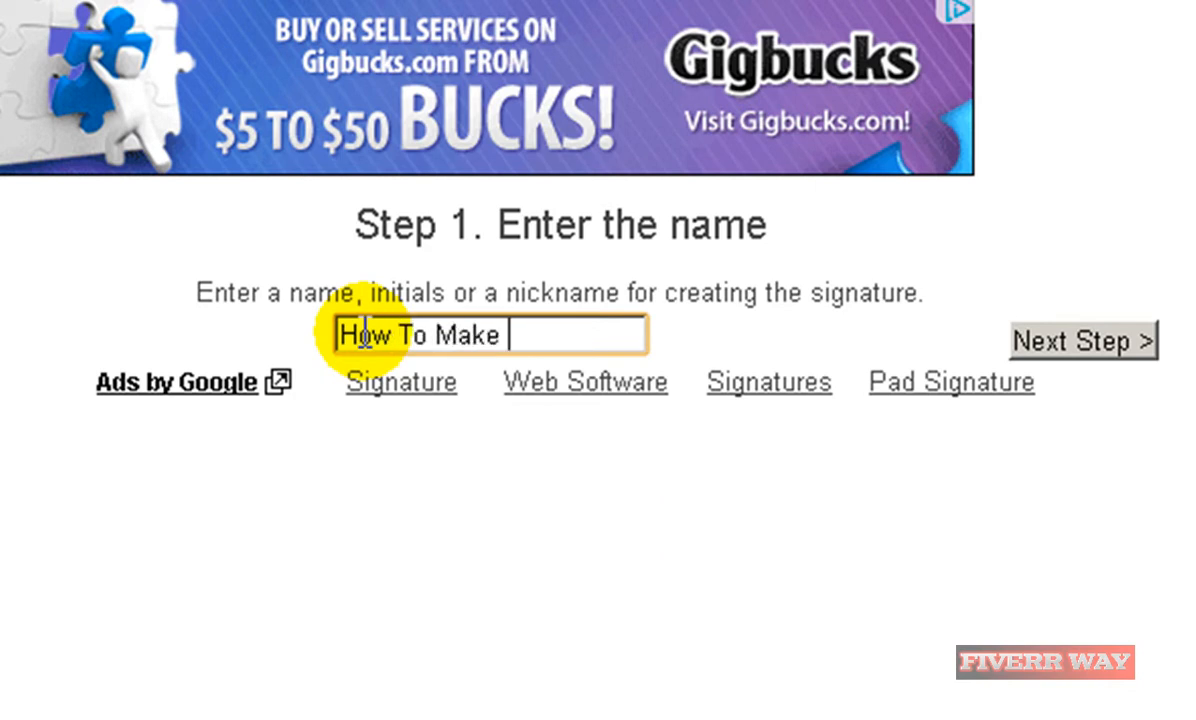
text(Mon)
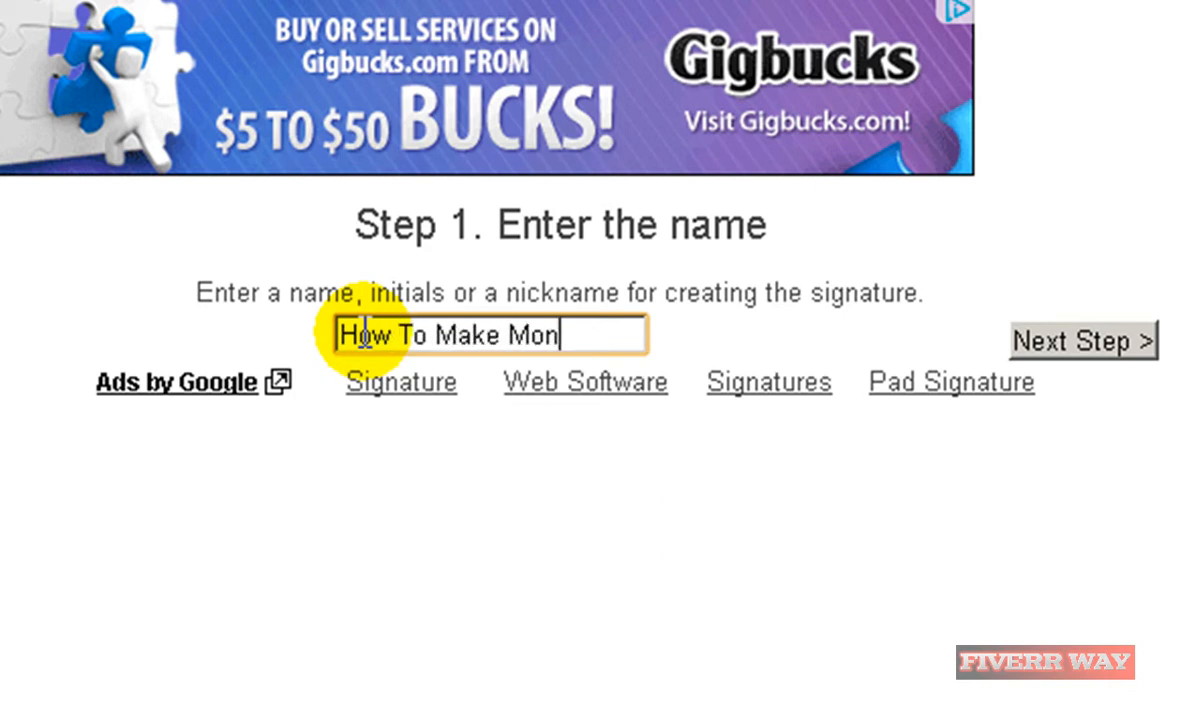
text(ey Onli)
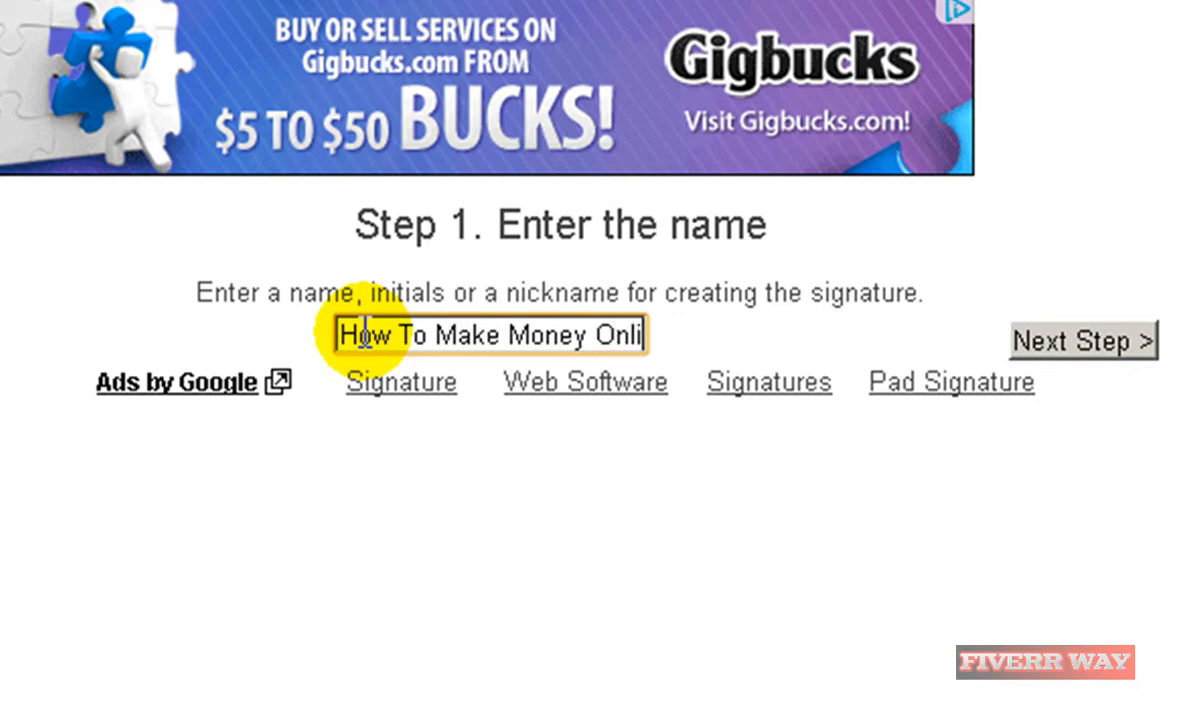
text(ne)
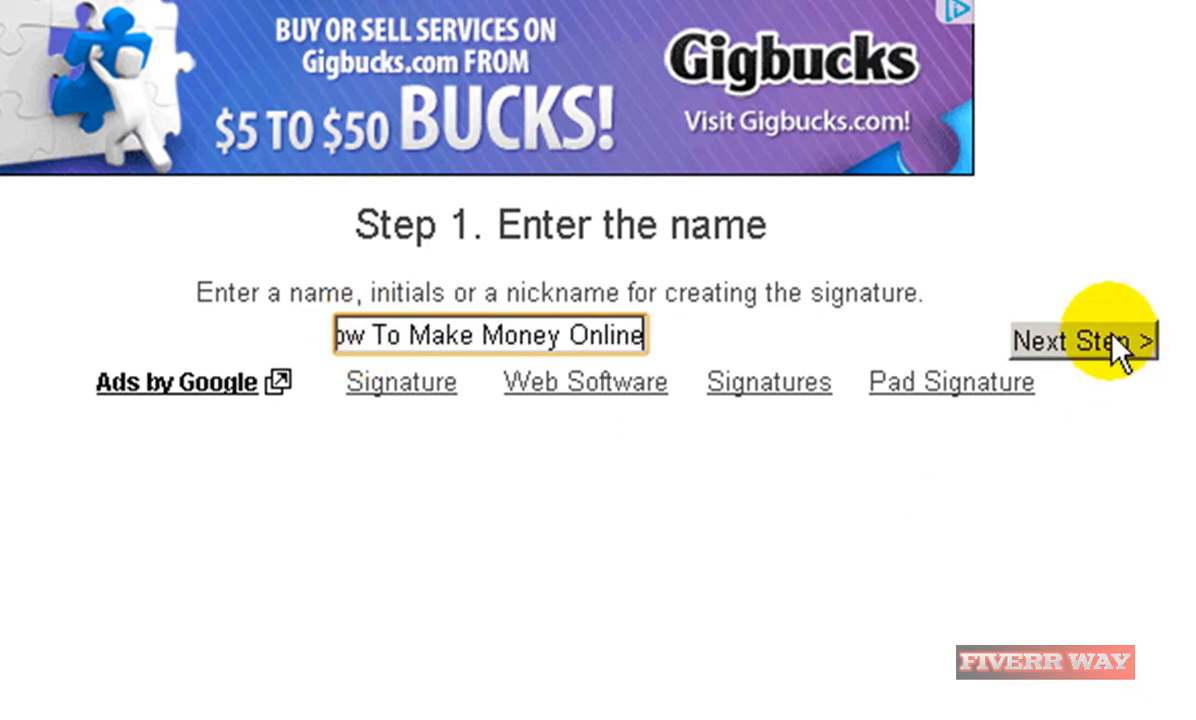
- Proceed to the font step and show the second page of fonts, 11 to 20
click(1082, 340)
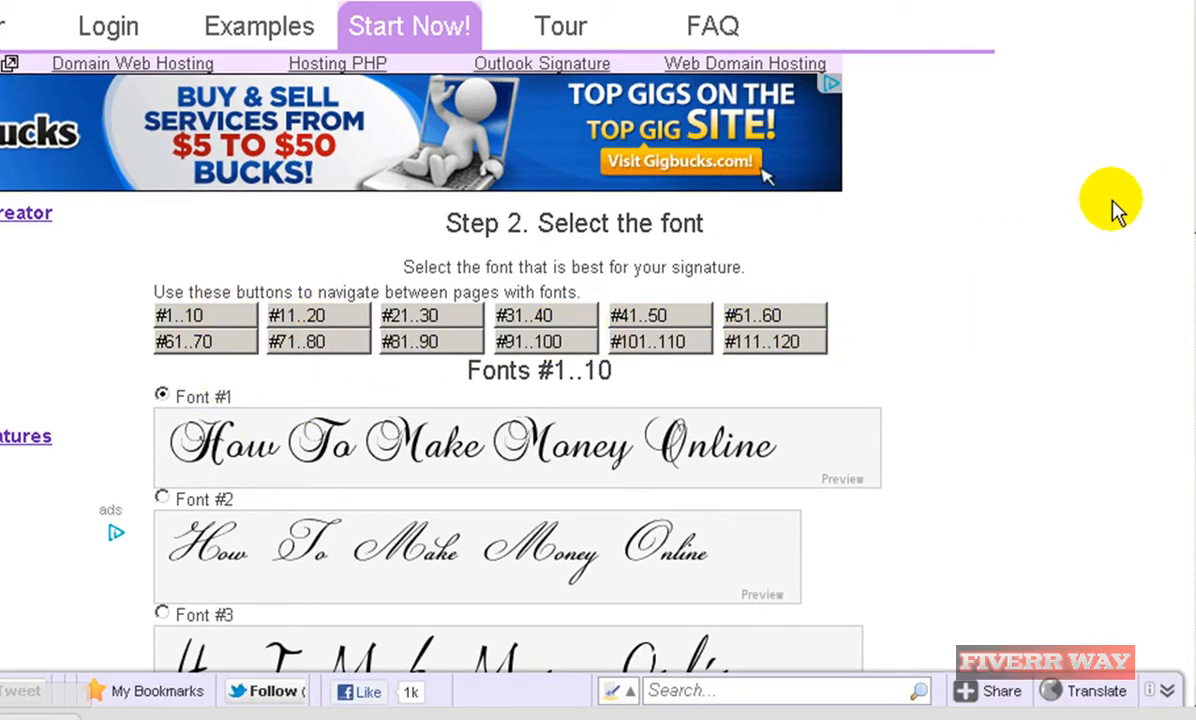
scroll(down, 3)
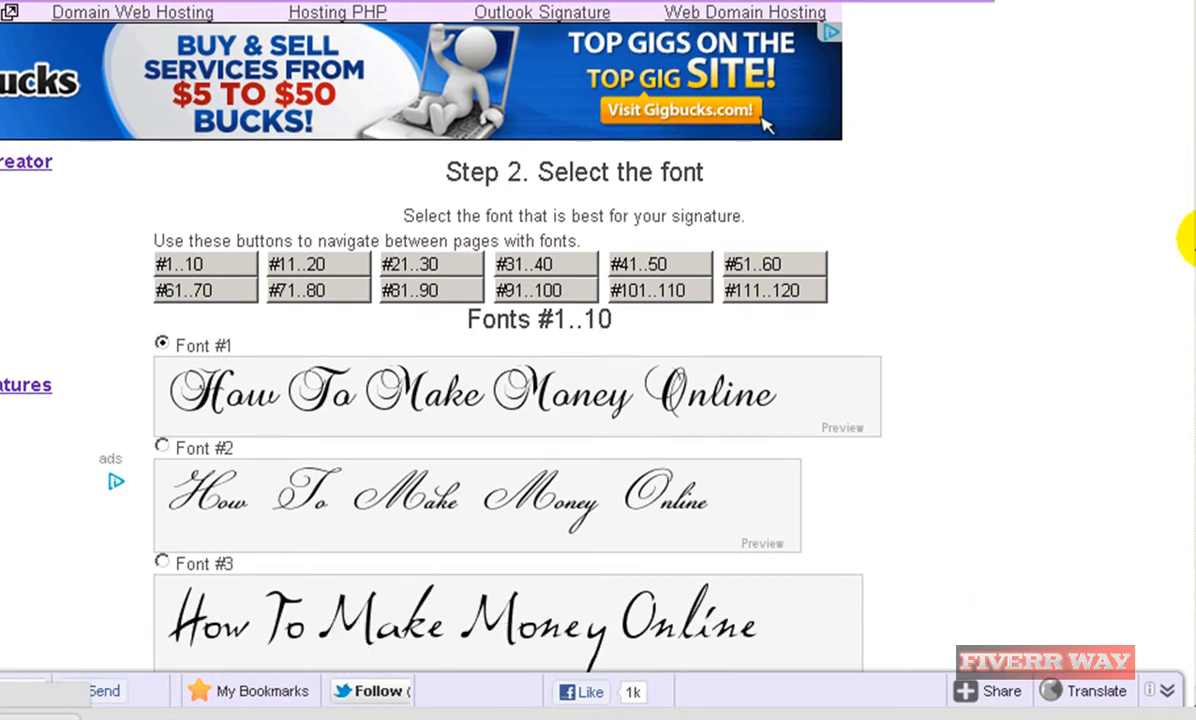
scroll(down, 3)
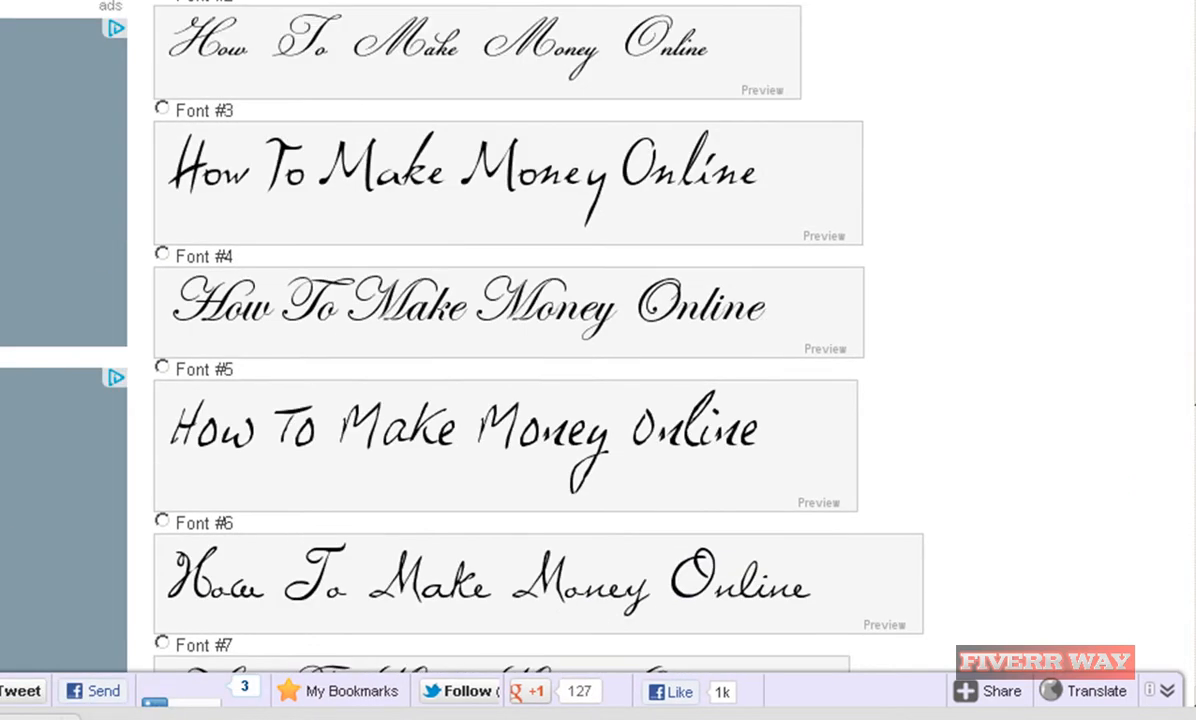
scroll(down, 3)
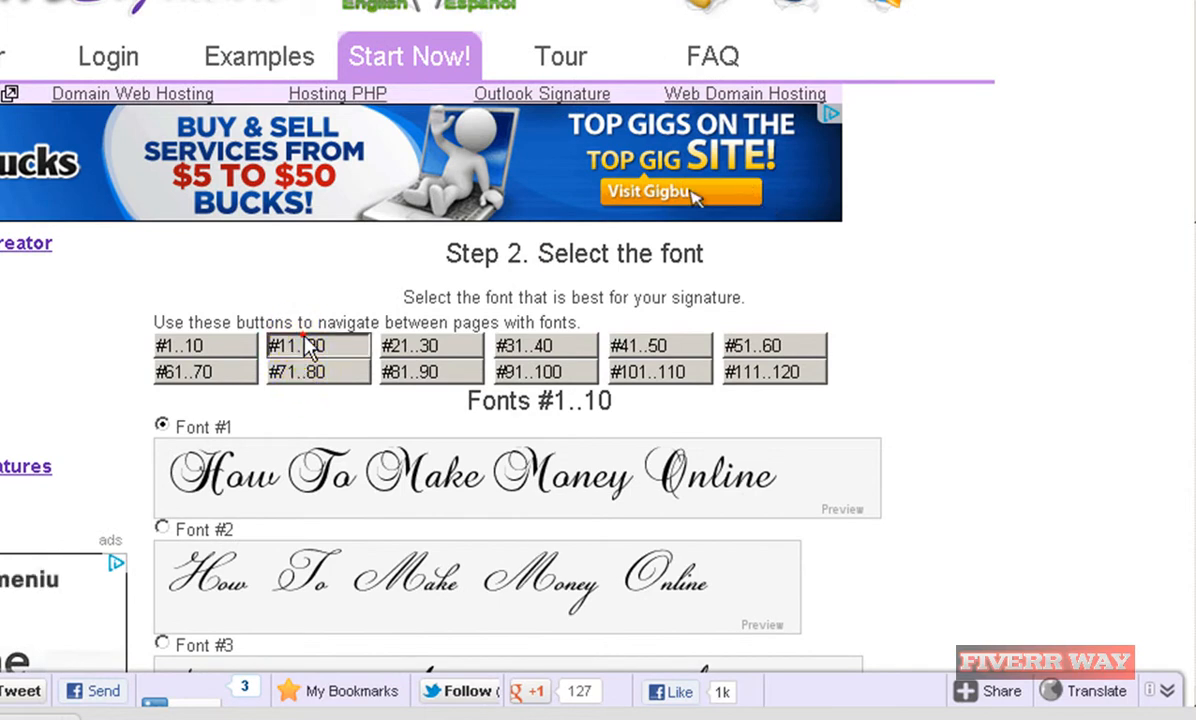
click(316, 346)
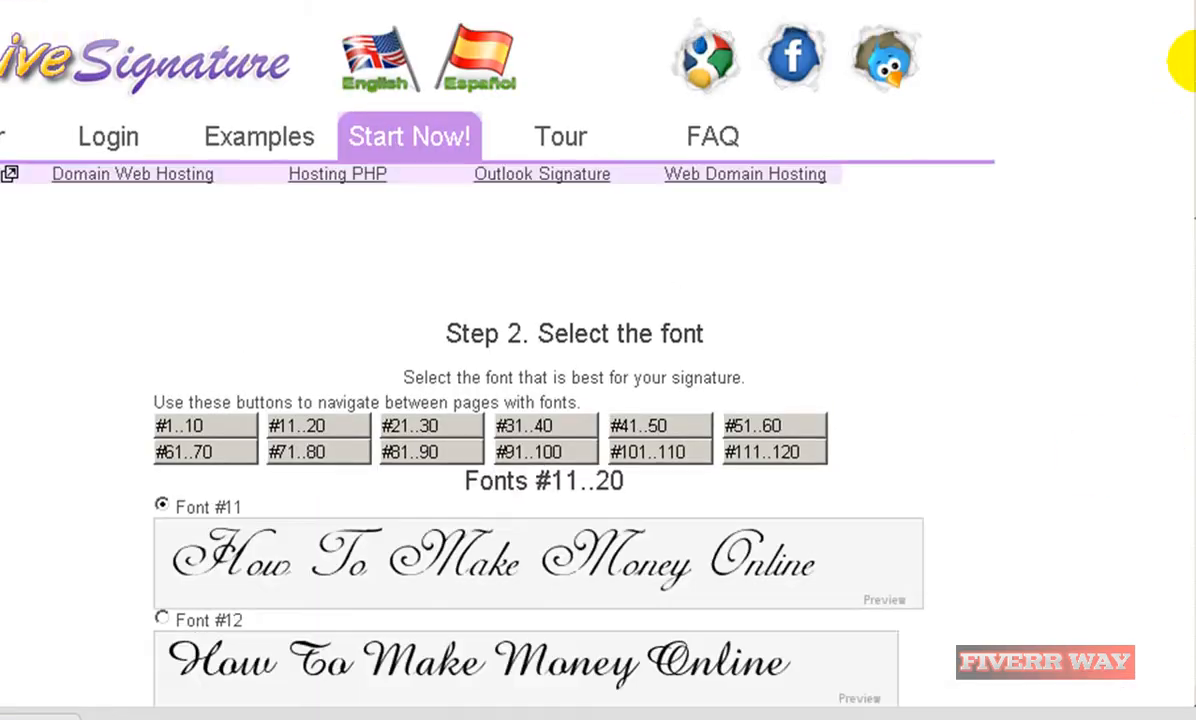
- Select brush-script Font #19 and continue to the size step
scroll(down, 3)
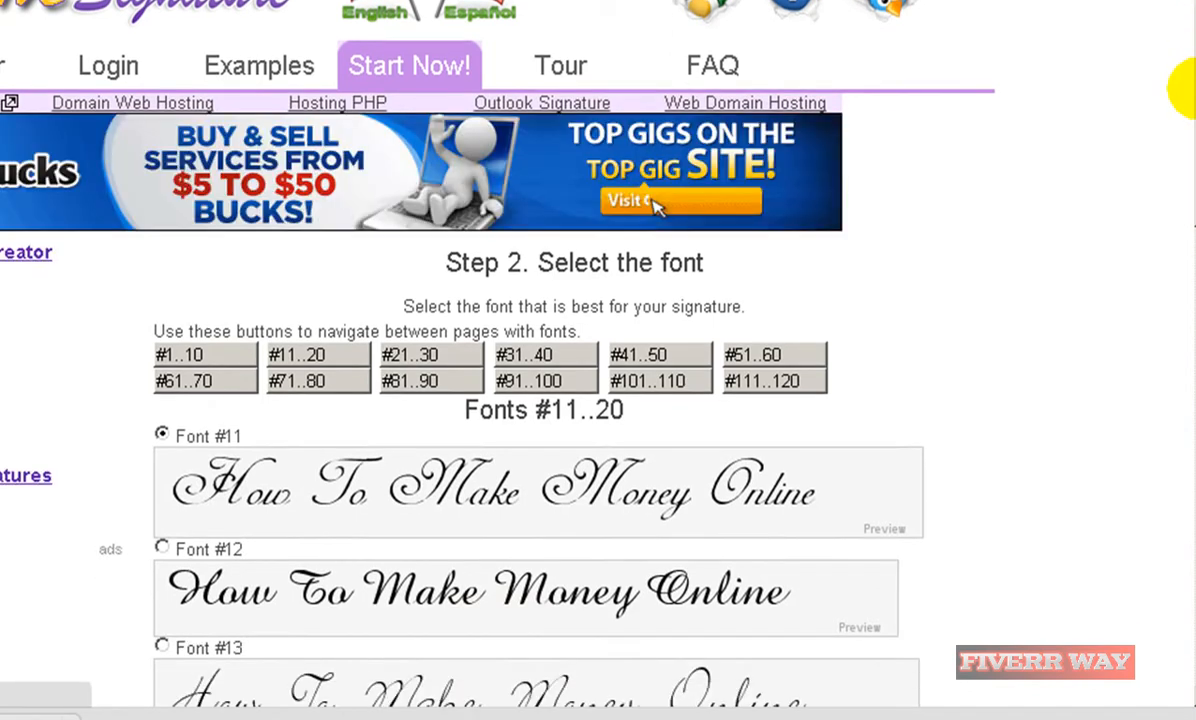
scroll(down, 3)
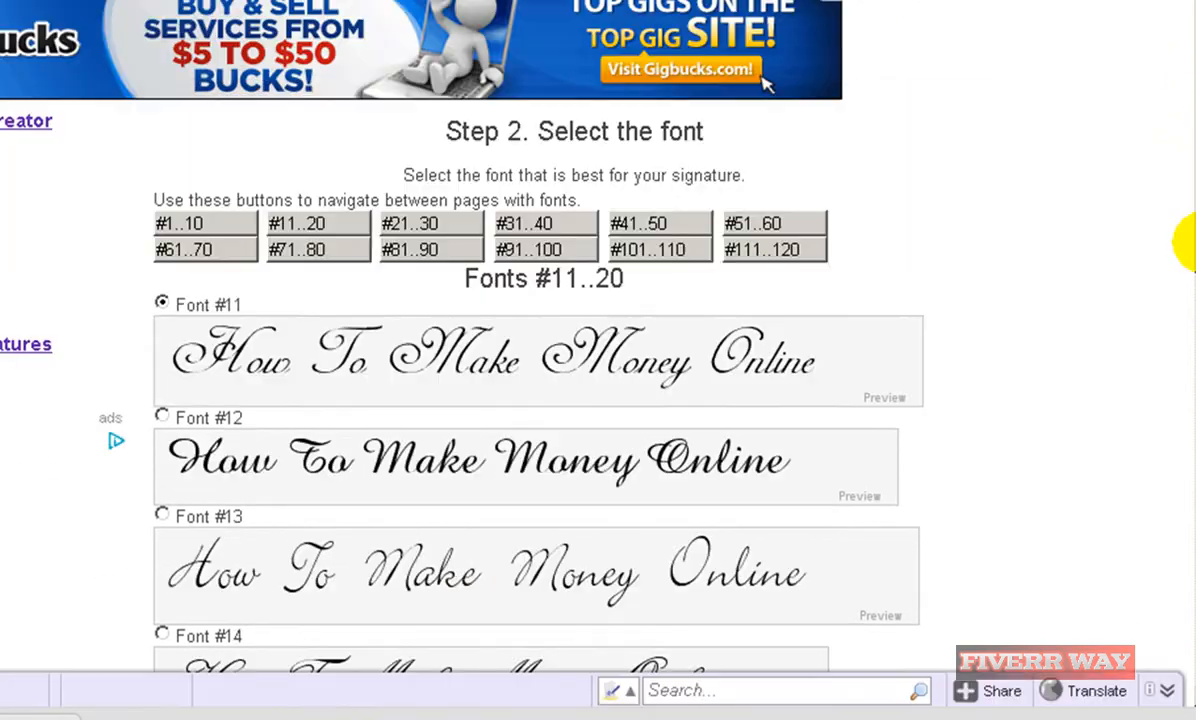
scroll(down, 3)
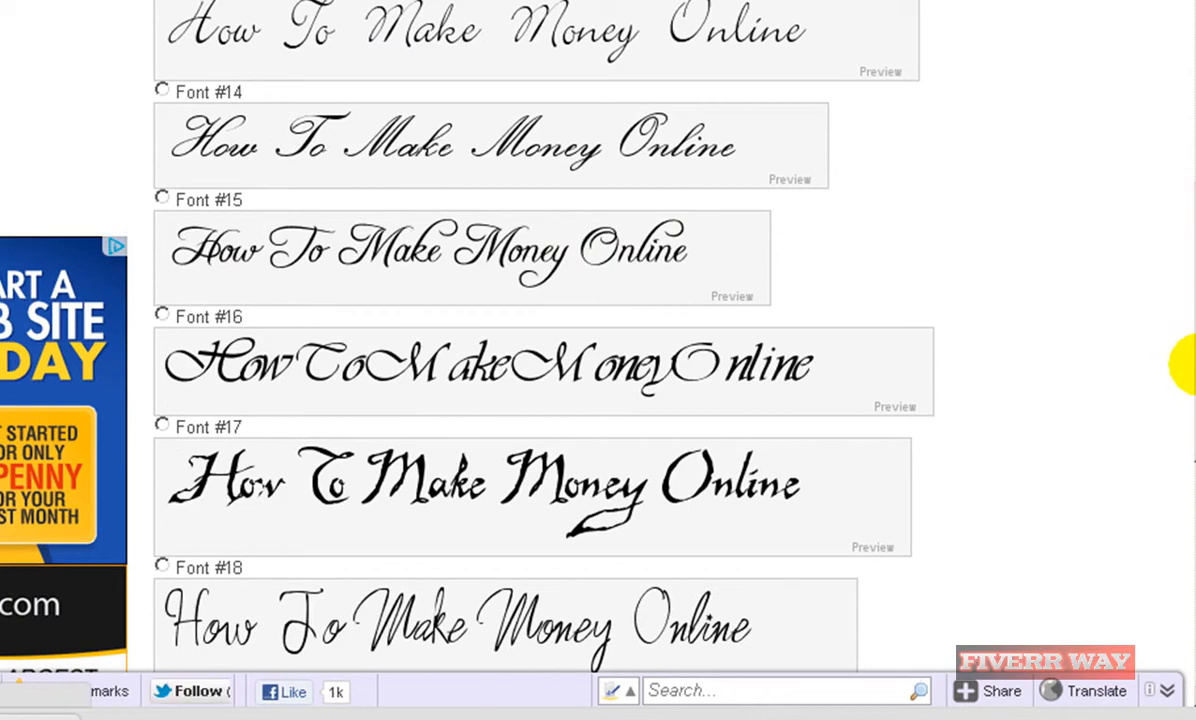
scroll(down, 3)
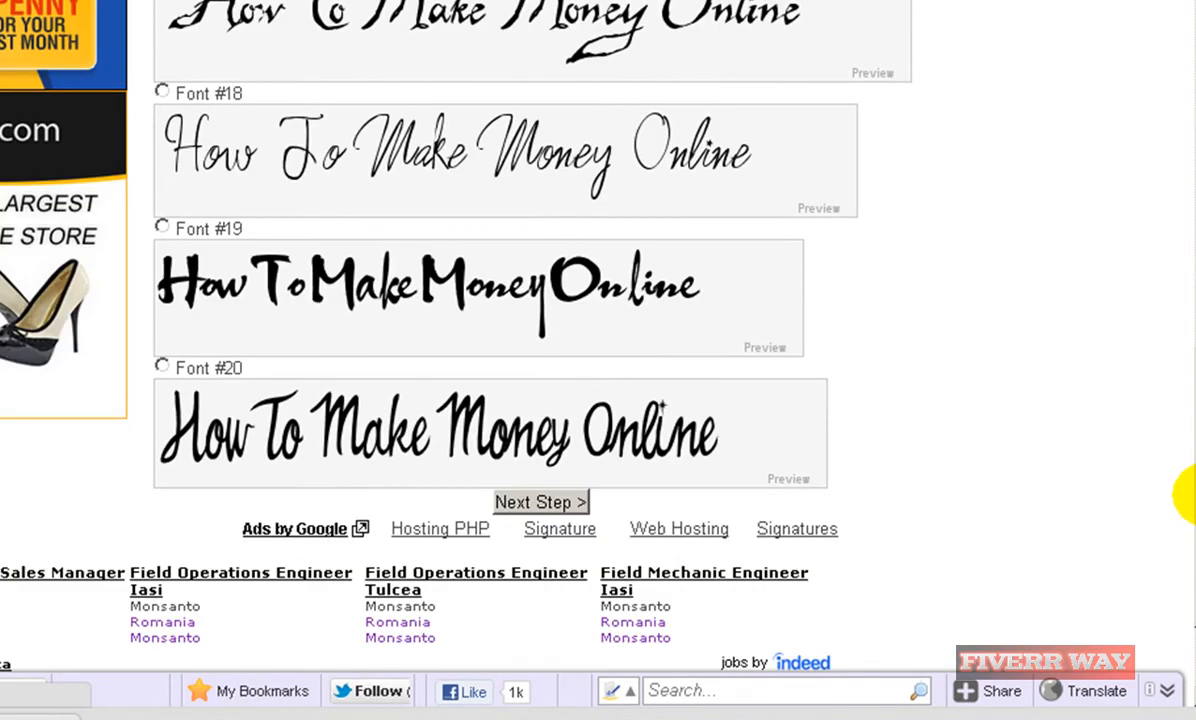
scroll(down, 3)
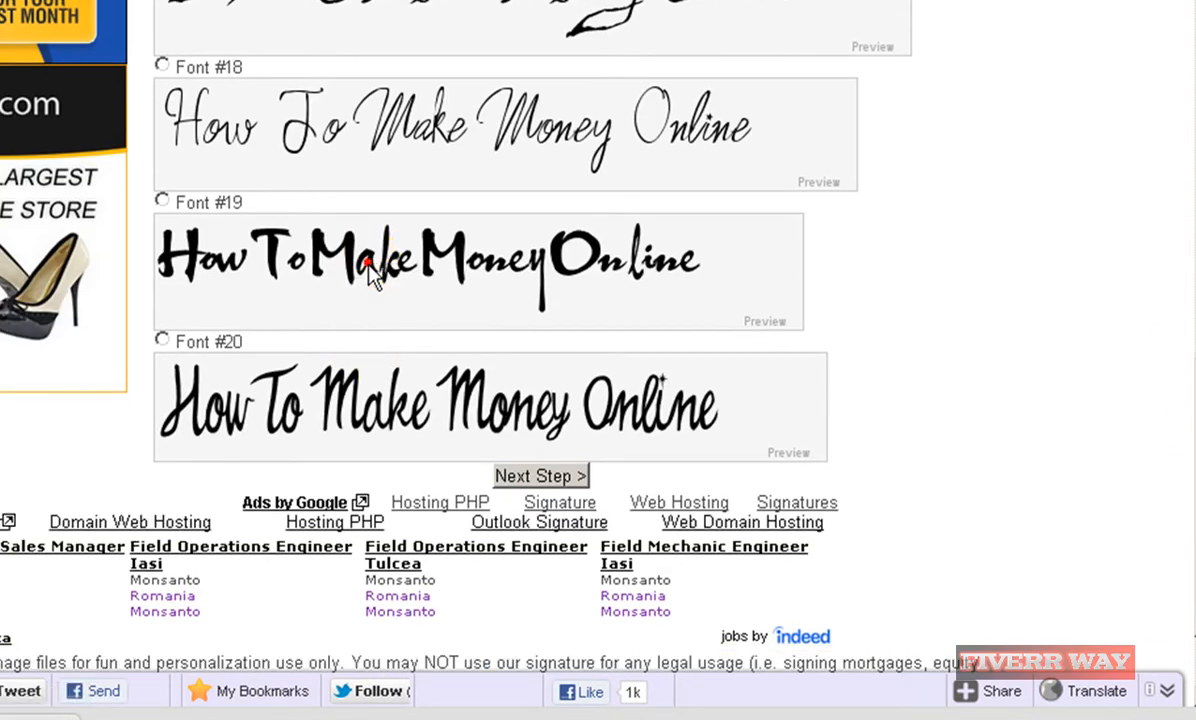
click(160, 202)
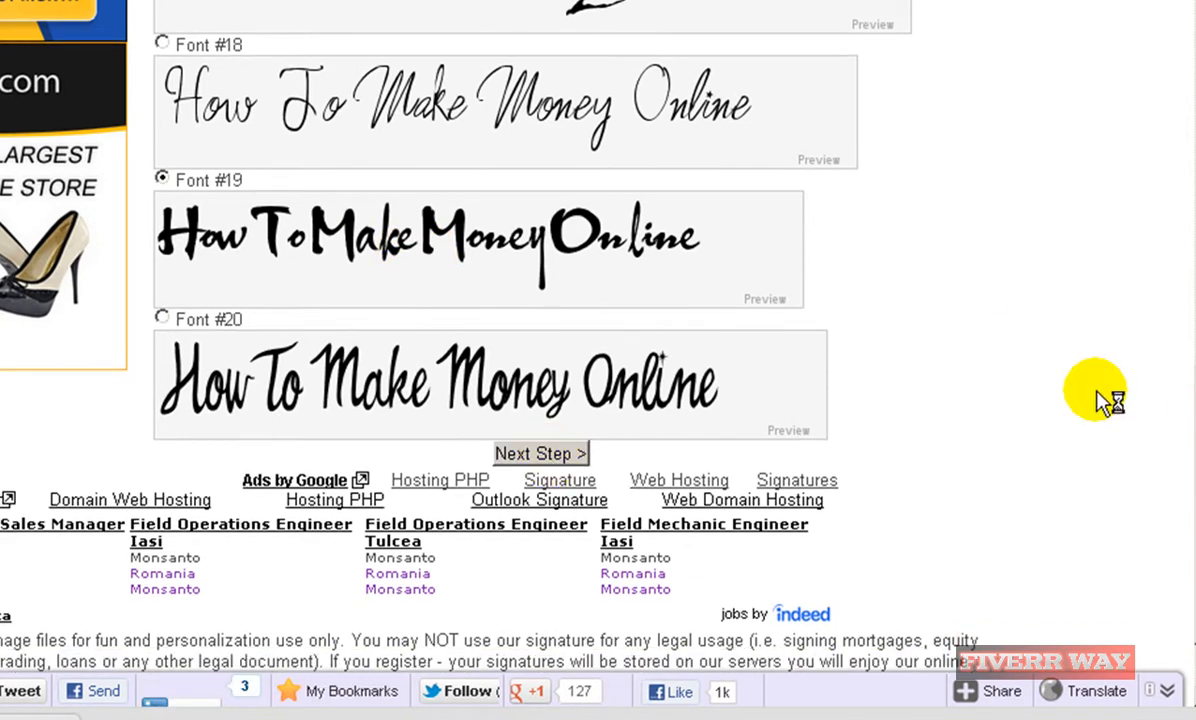
click(540, 452)
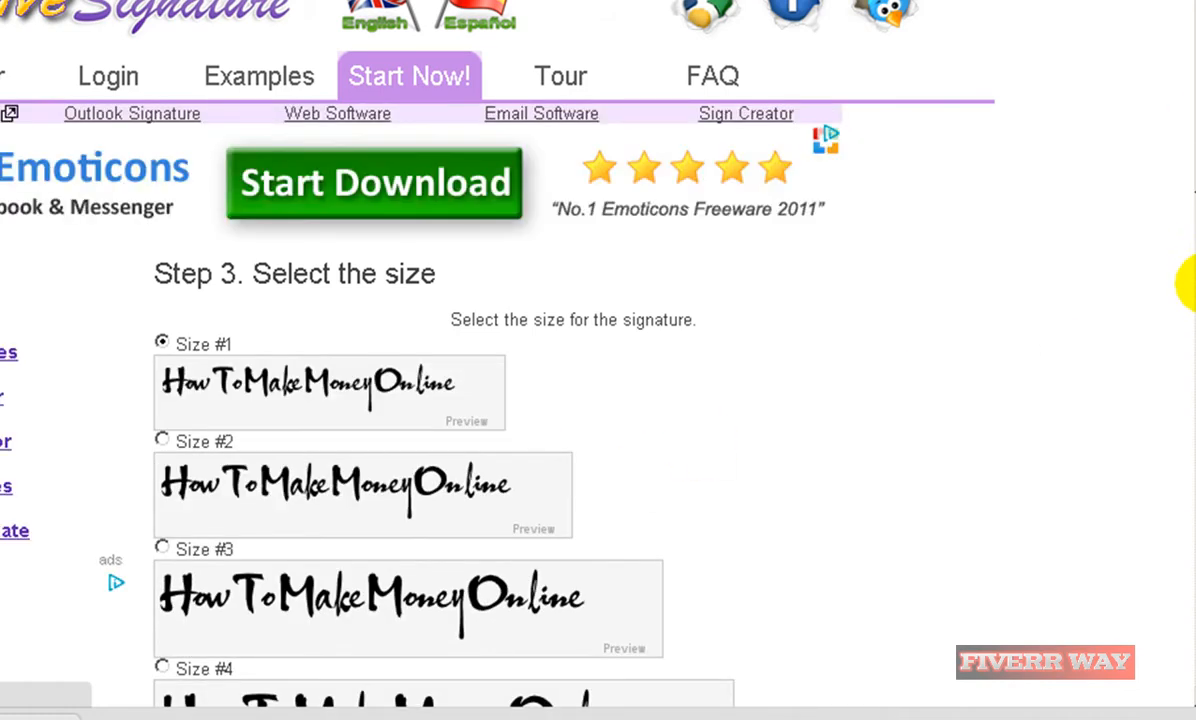
- Select the largest Size #10 and continue to the colour step
scroll(down, 3)
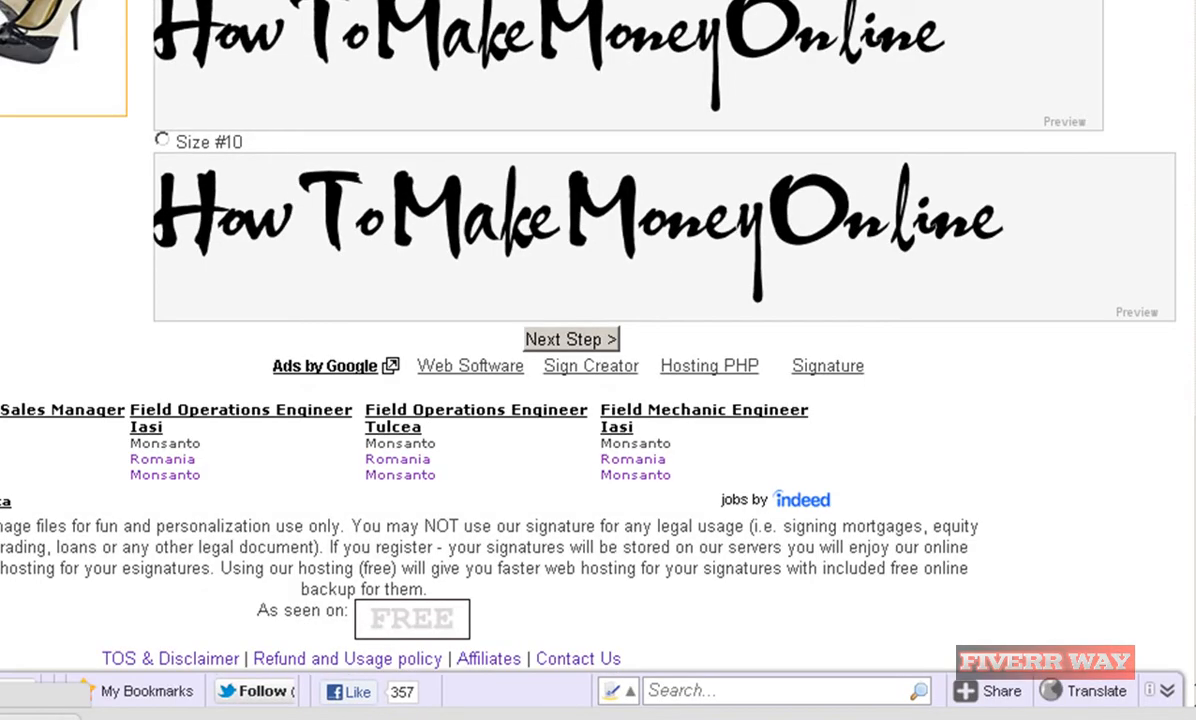
click(160, 140)
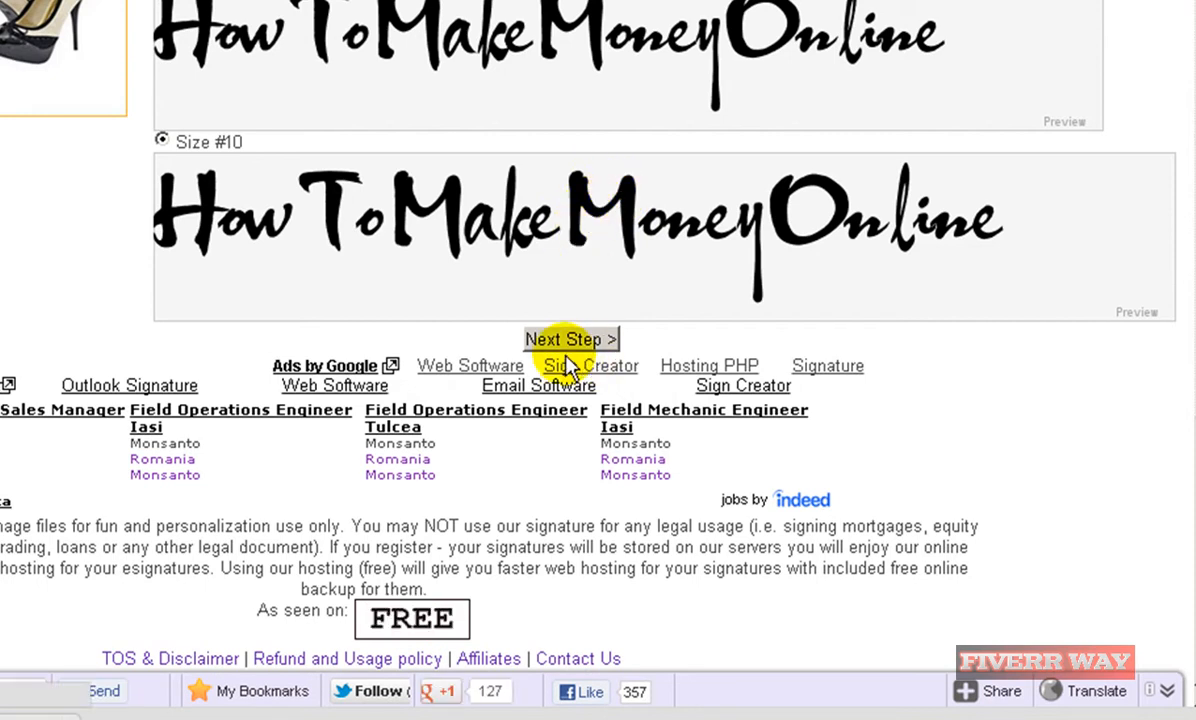
click(570, 338)
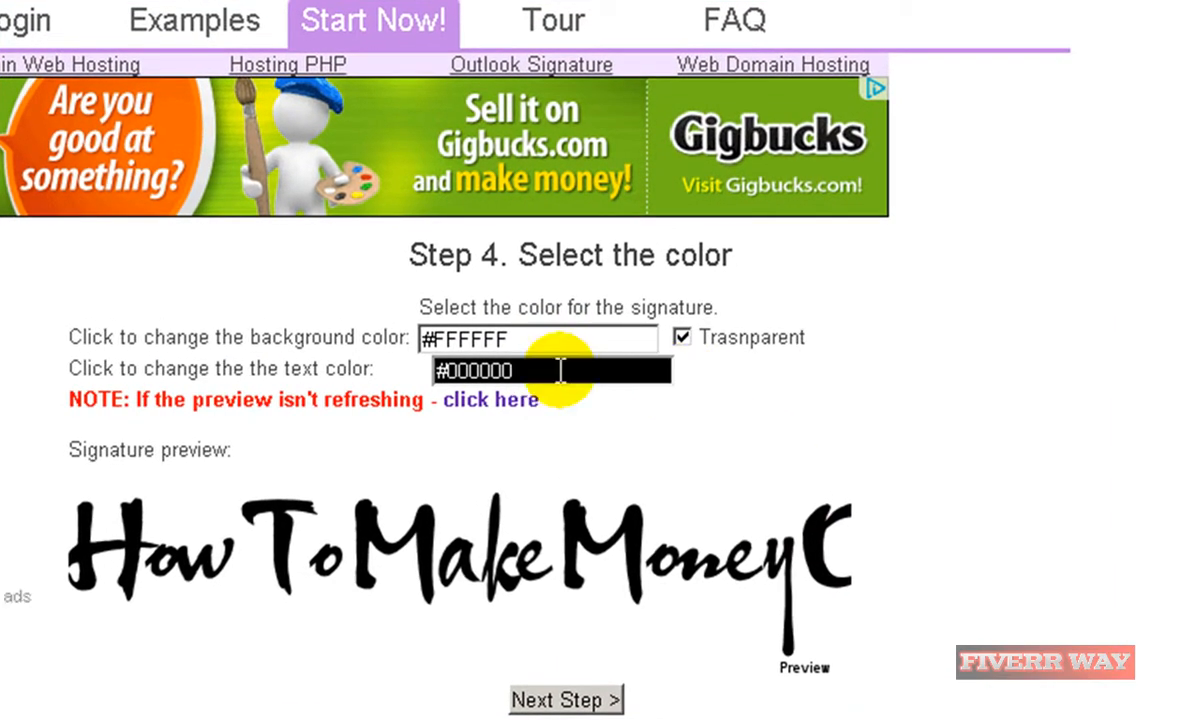
- Set the text colour to red #D51F1F with a transparent background and continue to the slope step
click(540, 370)
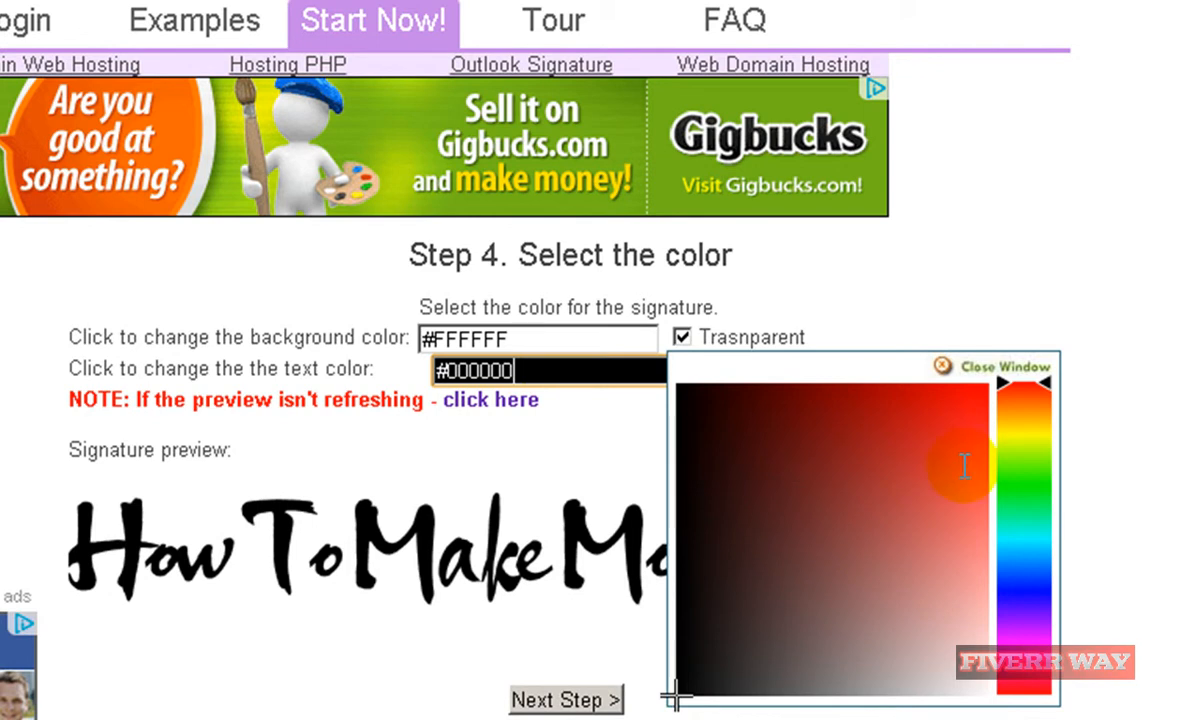
click(936, 420)
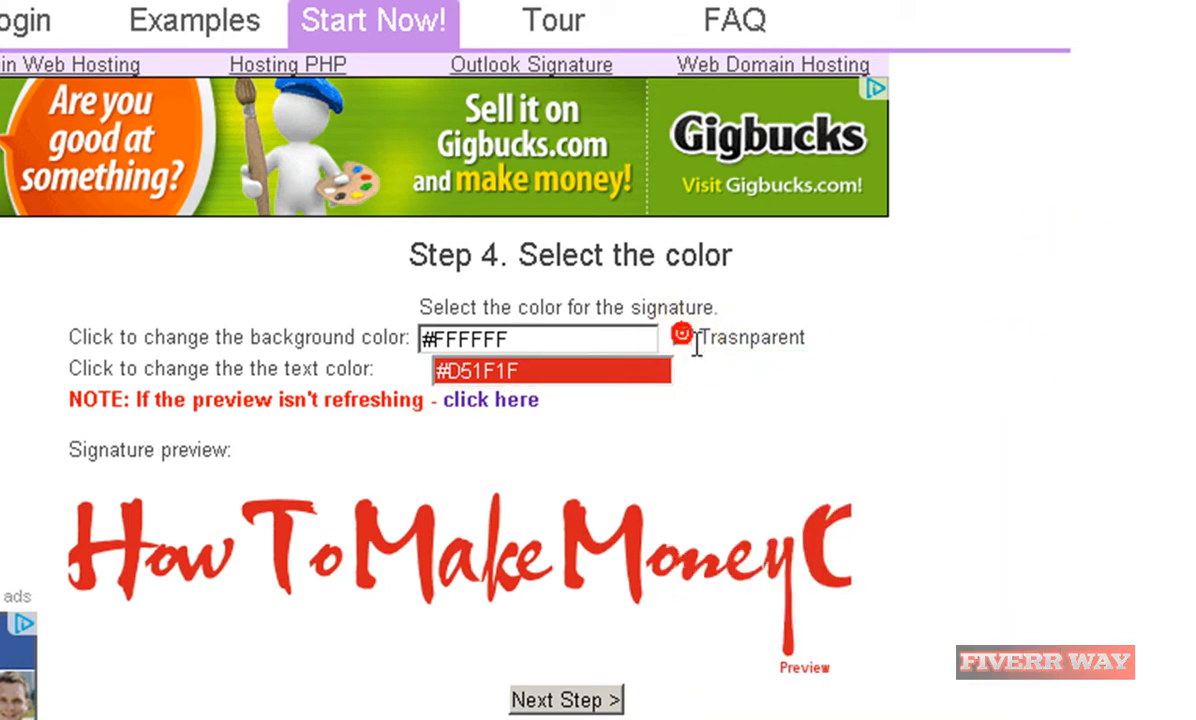
click(682, 336)
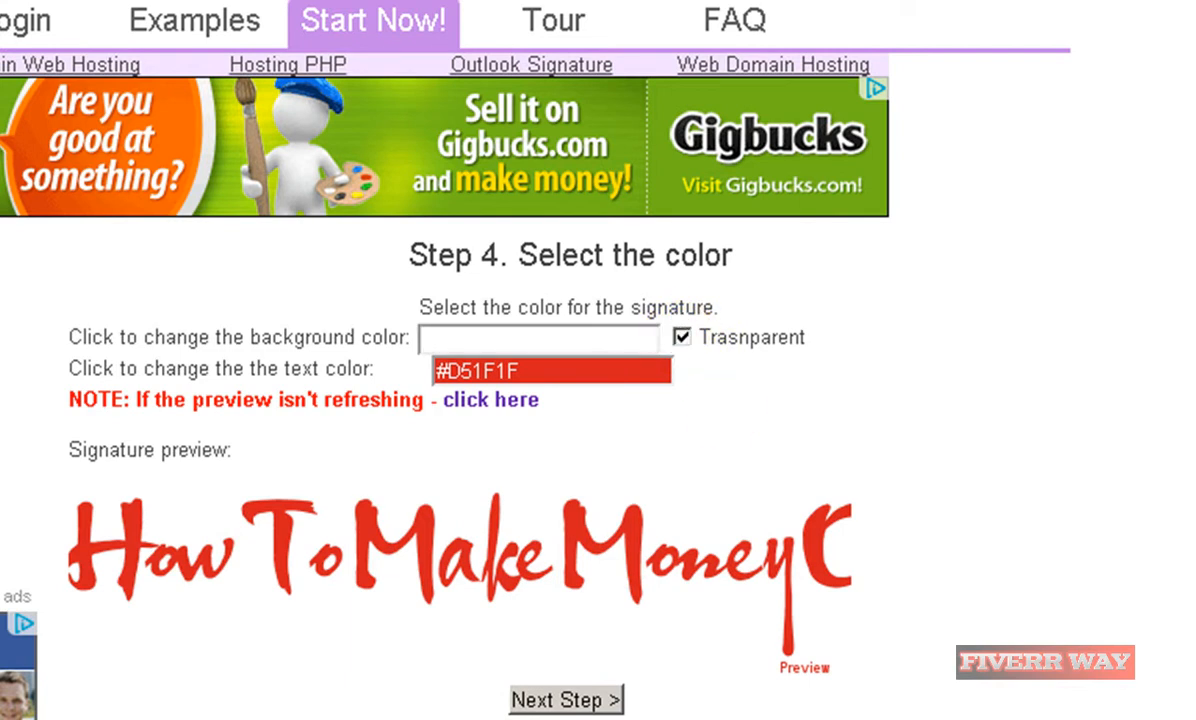
scroll(down, 3)
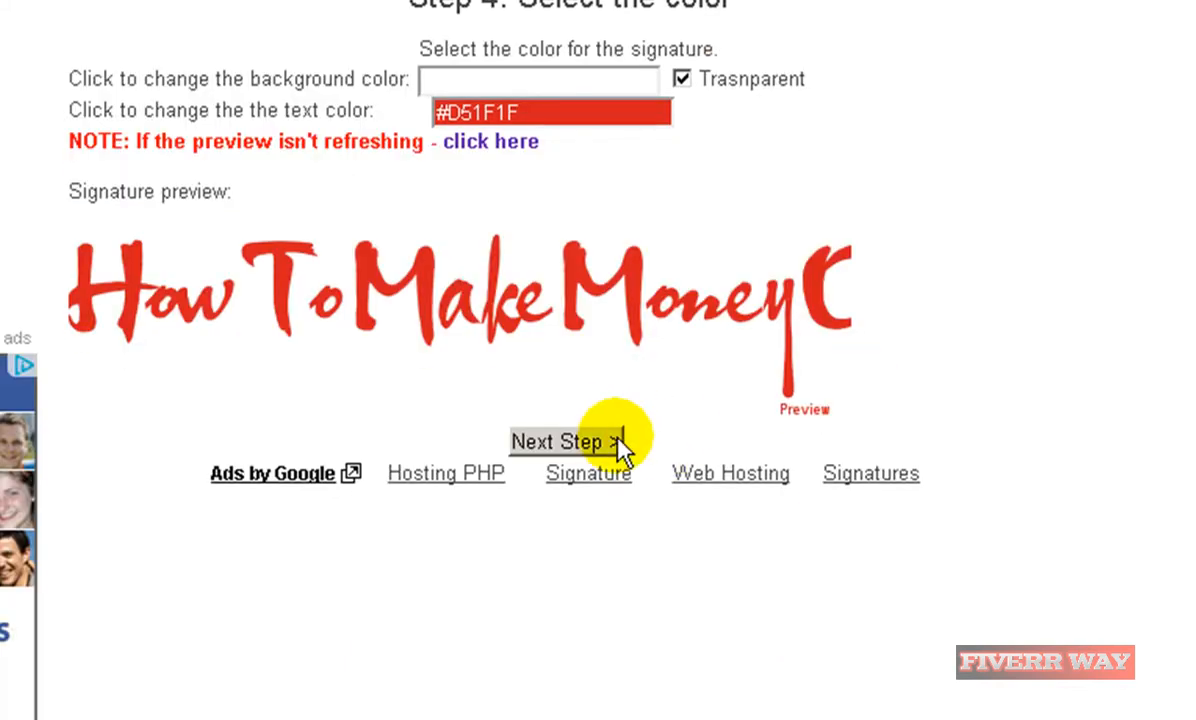
click(560, 442)
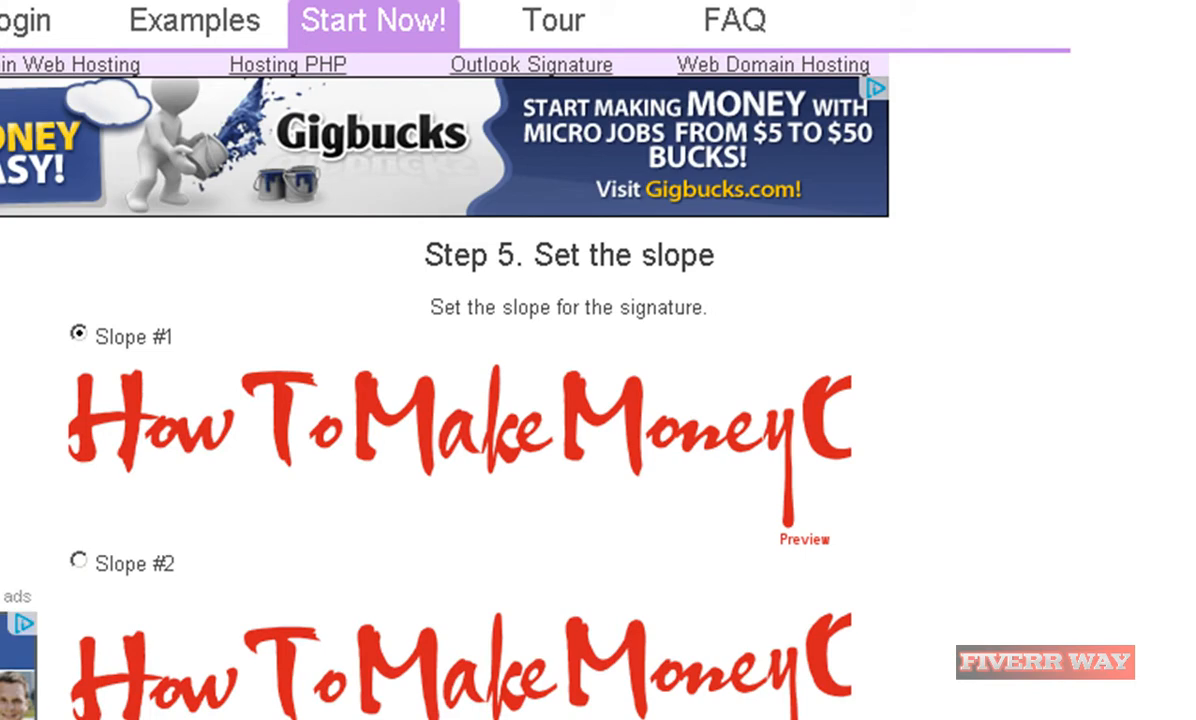
- Keep the default slope and generate the finished red signature with its ID
scroll(down, 3)
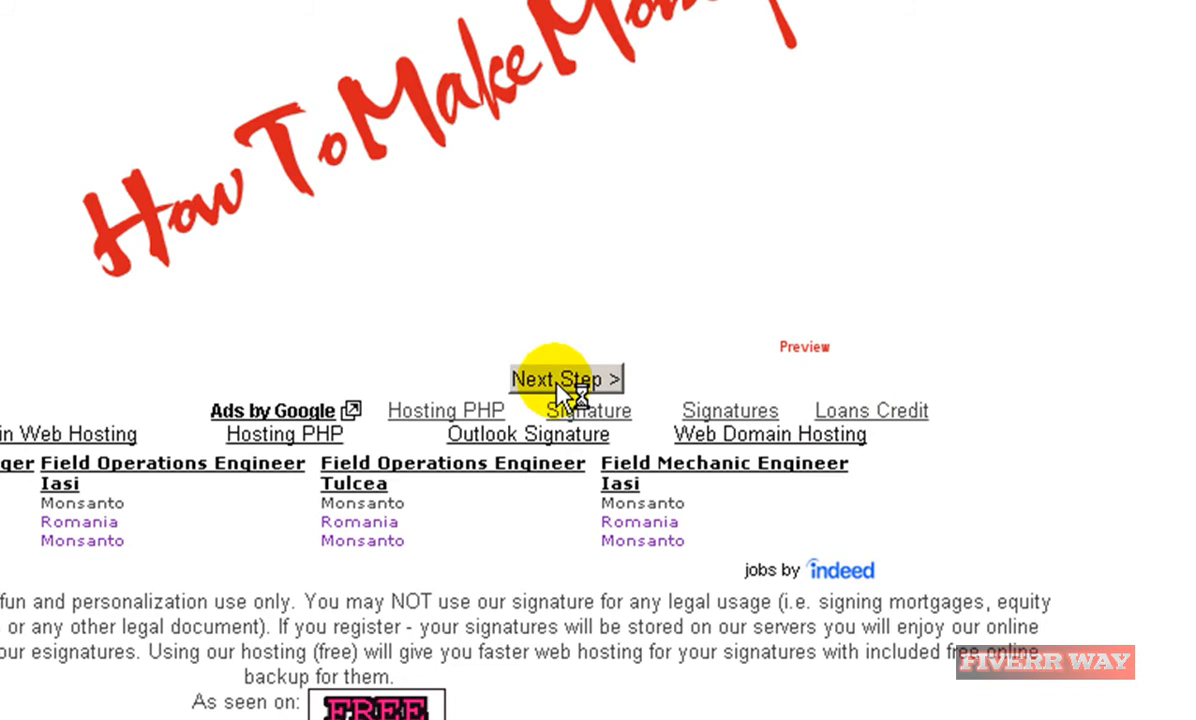
click(566, 380)
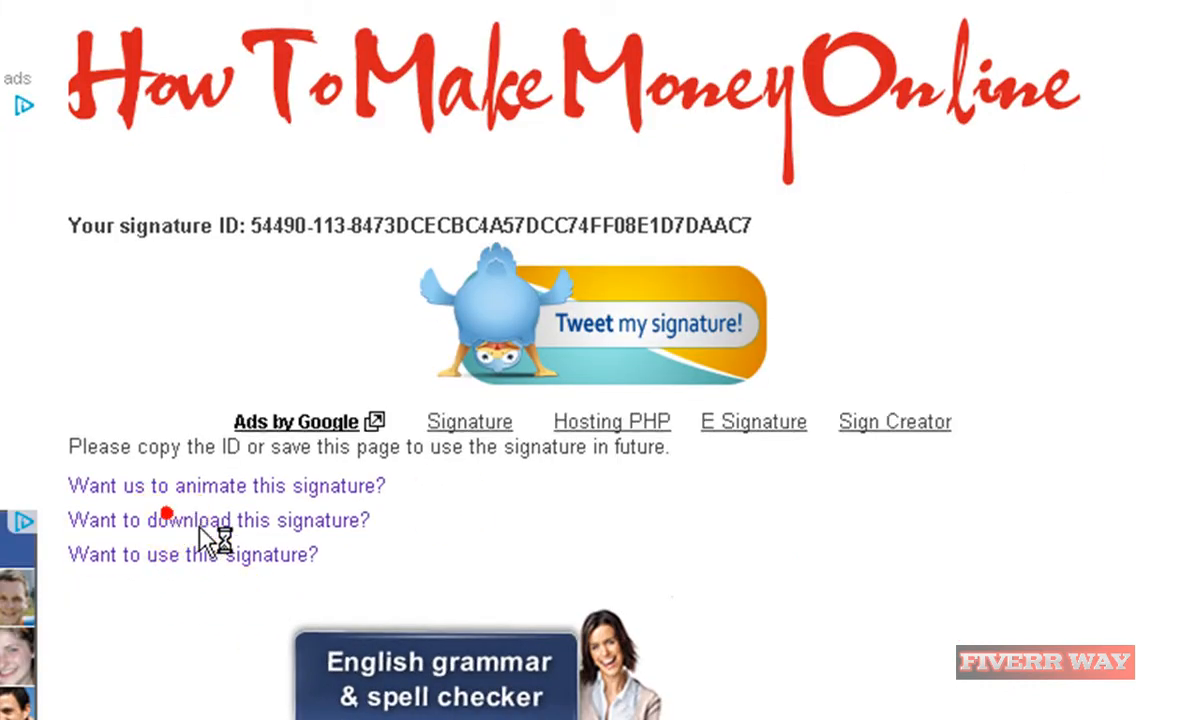
- Go to the signature's download page and bring up save options for the image
click(218, 520)
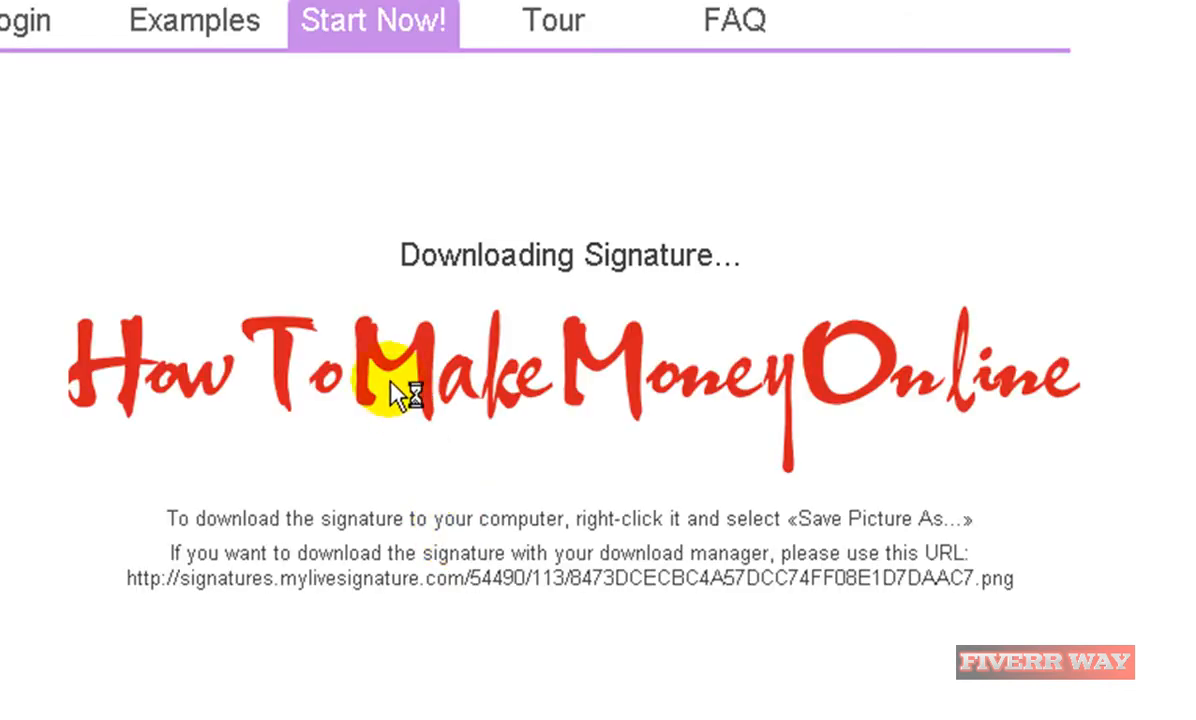
right_click(390, 384)
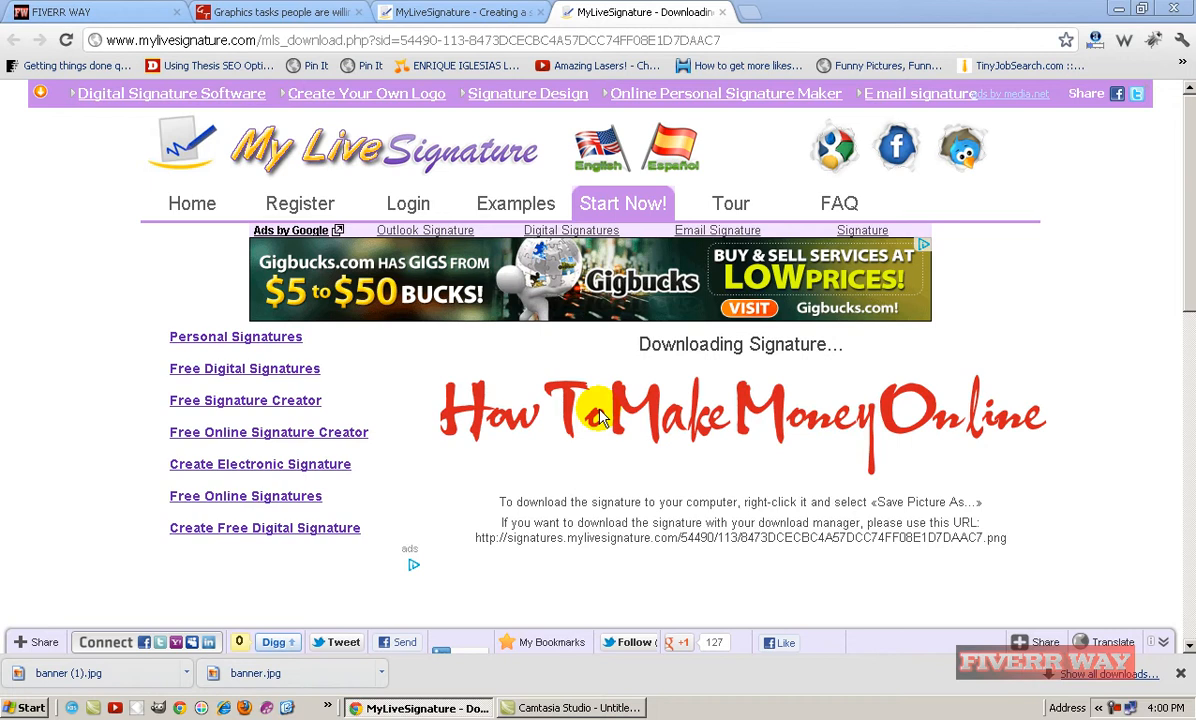
- Save the signature image via Save Picture As to the Desktop as 'logo 1' PNG
right_click(600, 414)
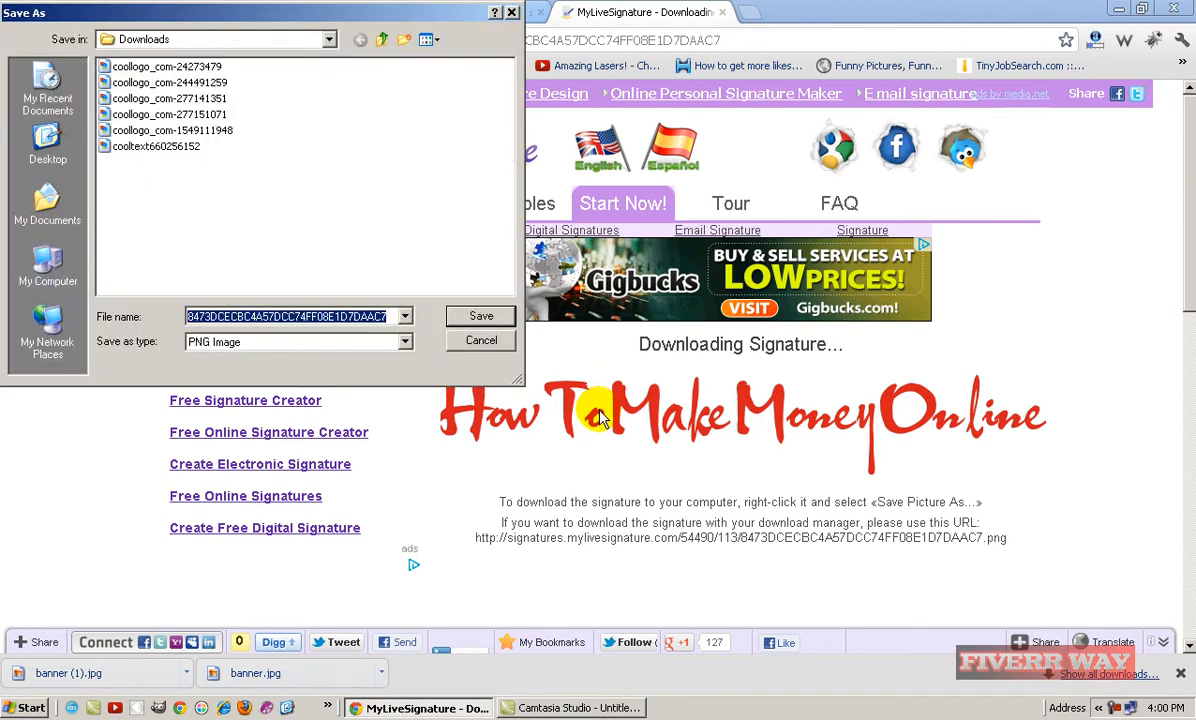
text(logo 1)
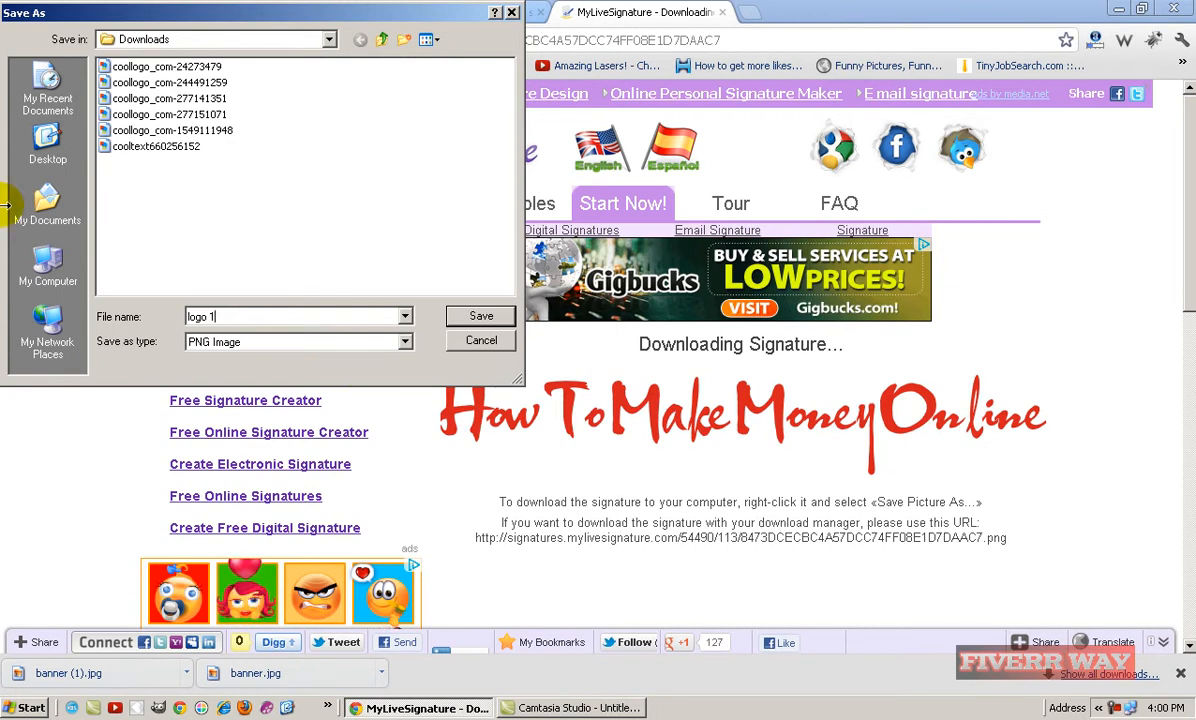
click(48, 150)
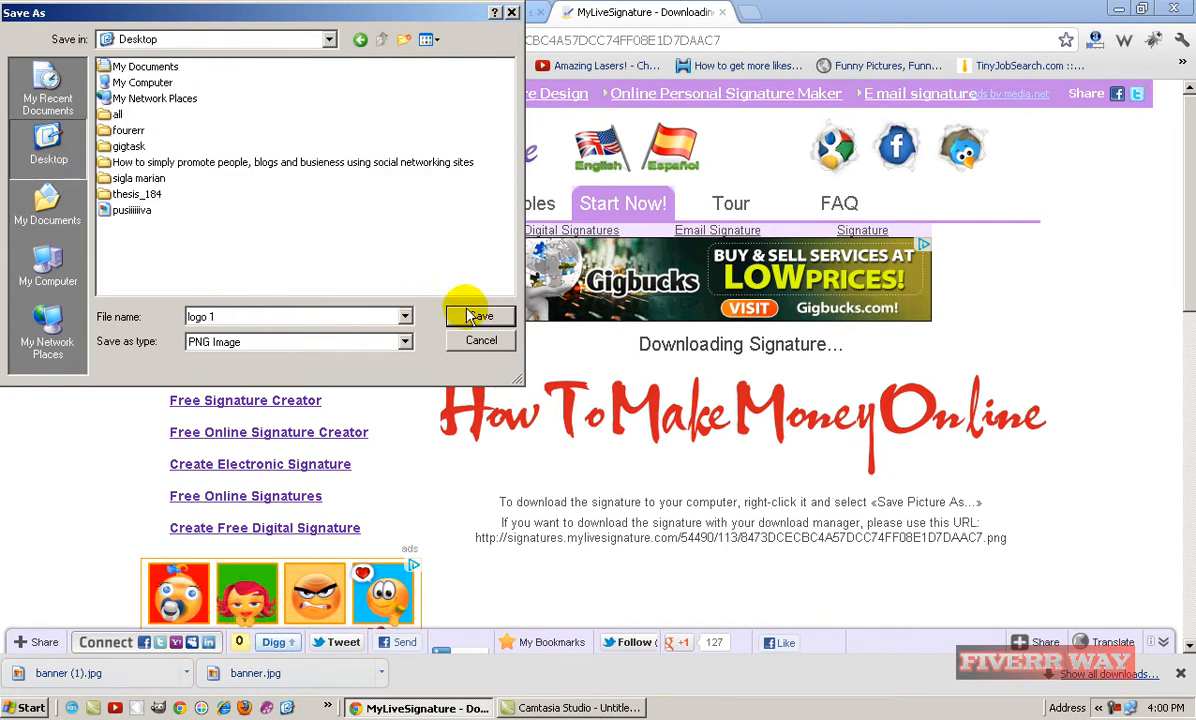
click(480, 316)
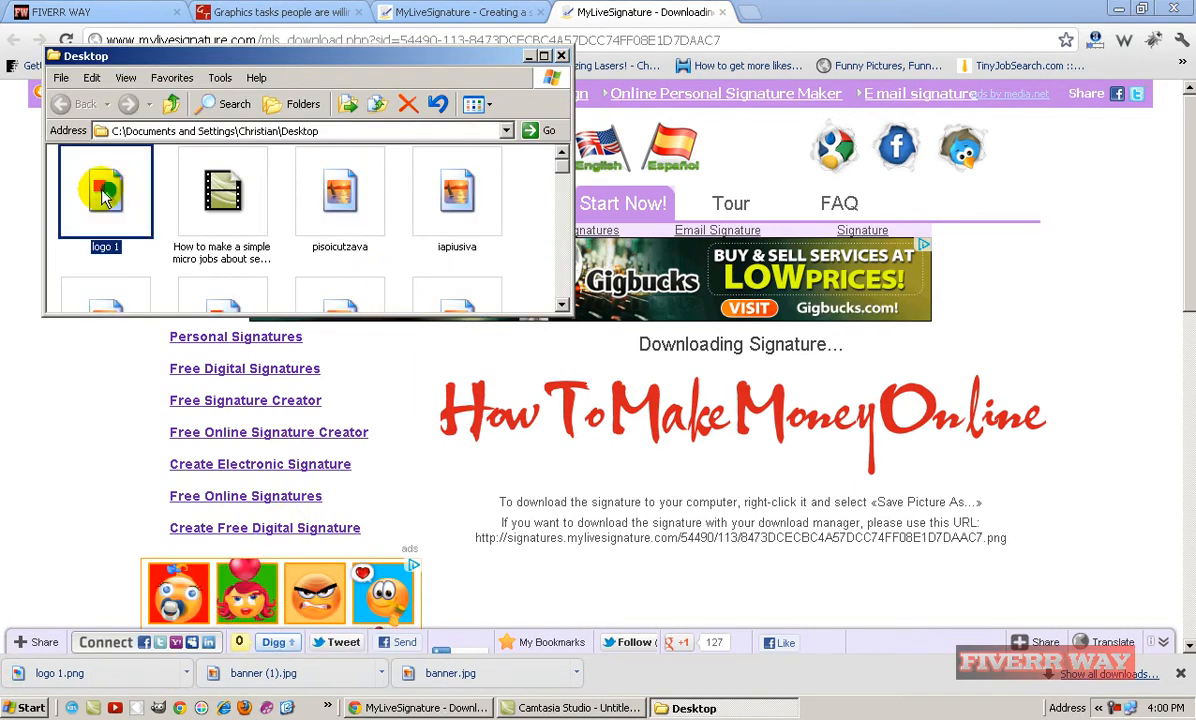
- Show the Desktop folder as thumbnails so 'logo 1' previews the red signature
right_click(104, 190)
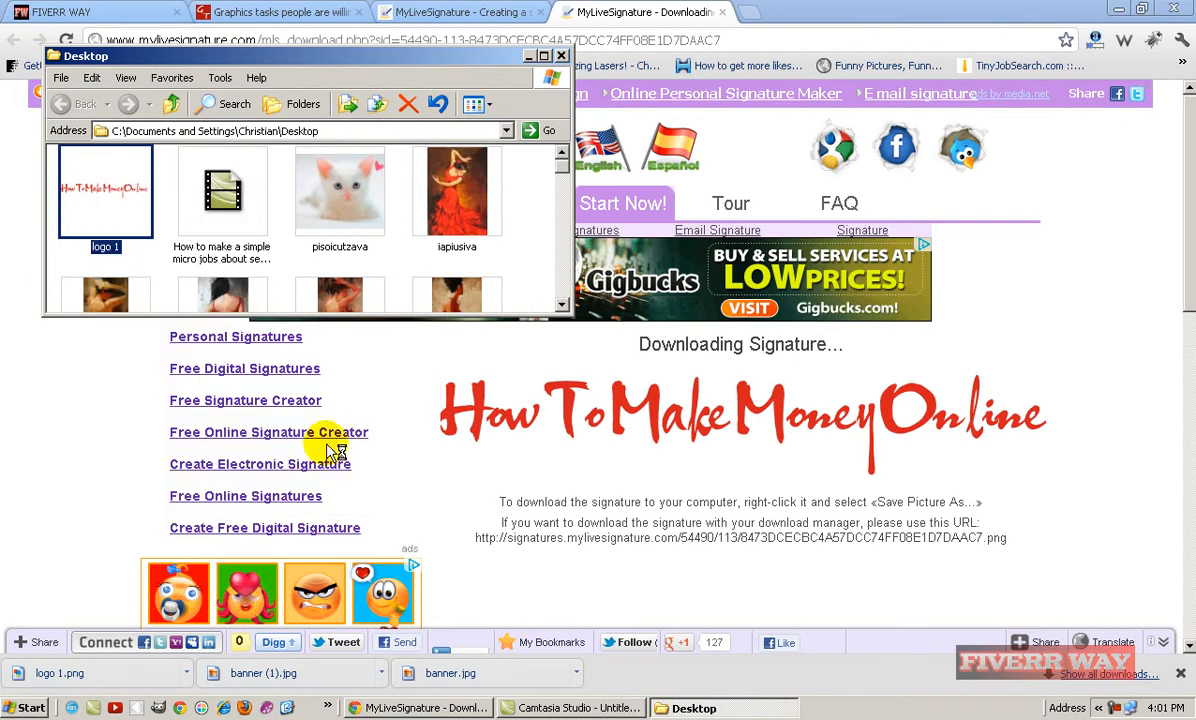
double_click(104, 190)
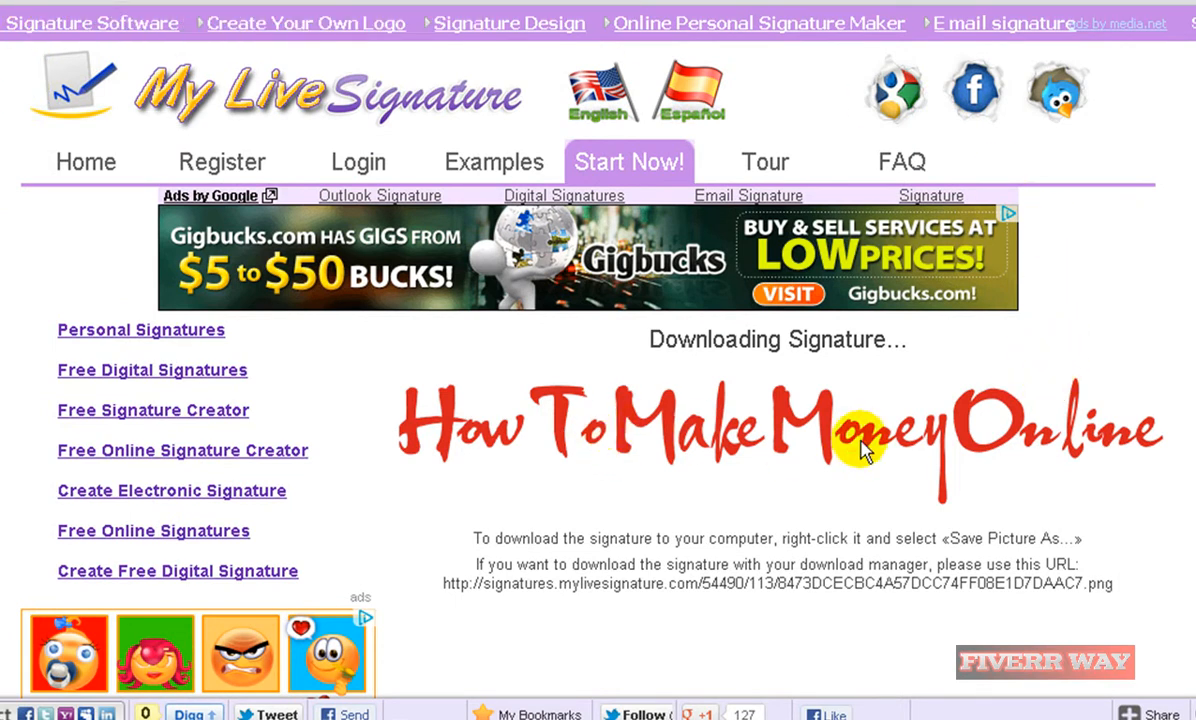
mouse_move(984, 420)
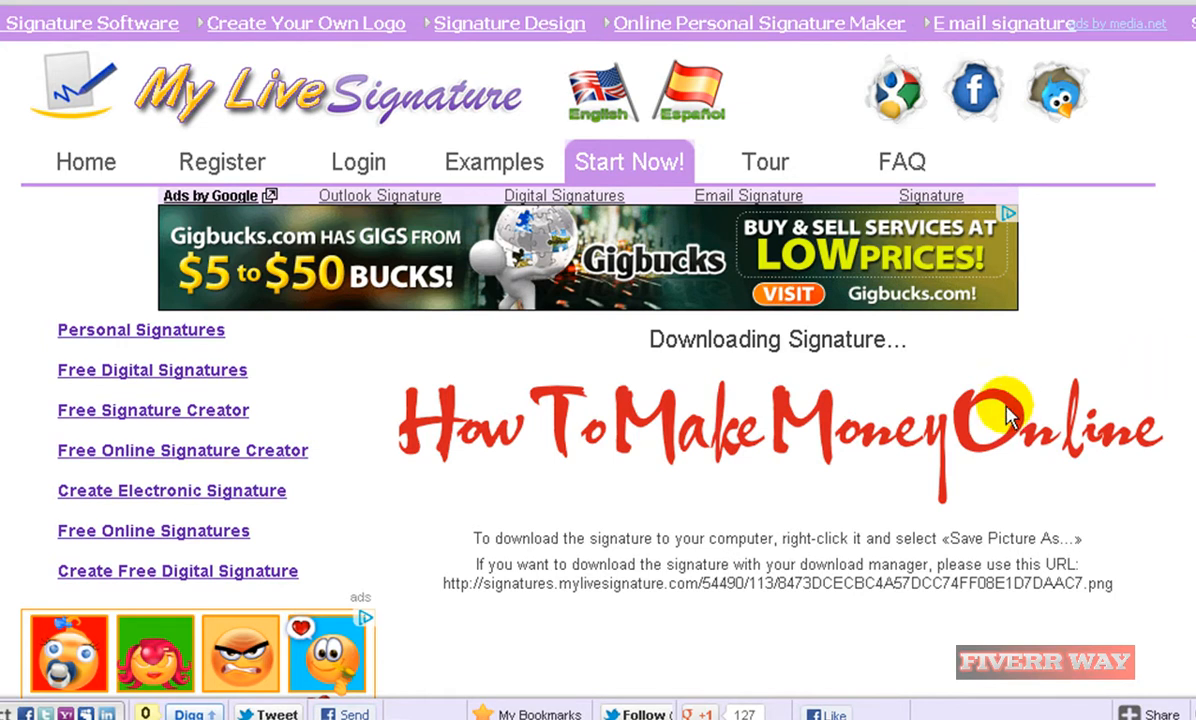
scroll(down, 3)
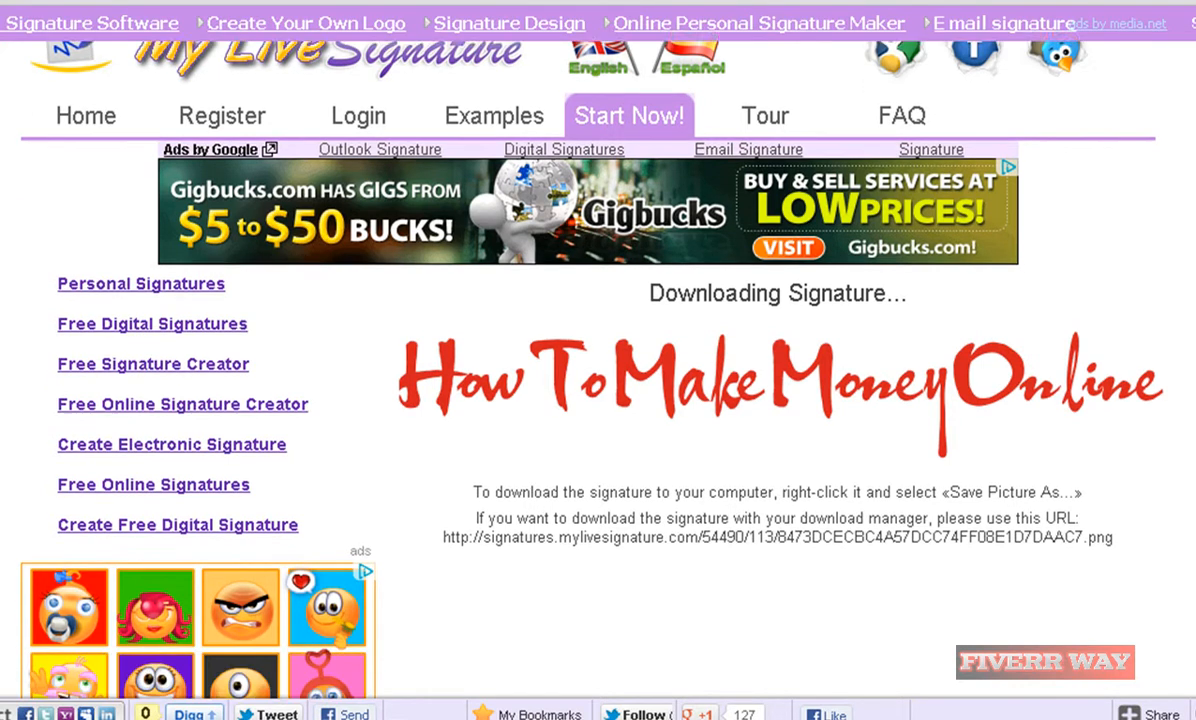